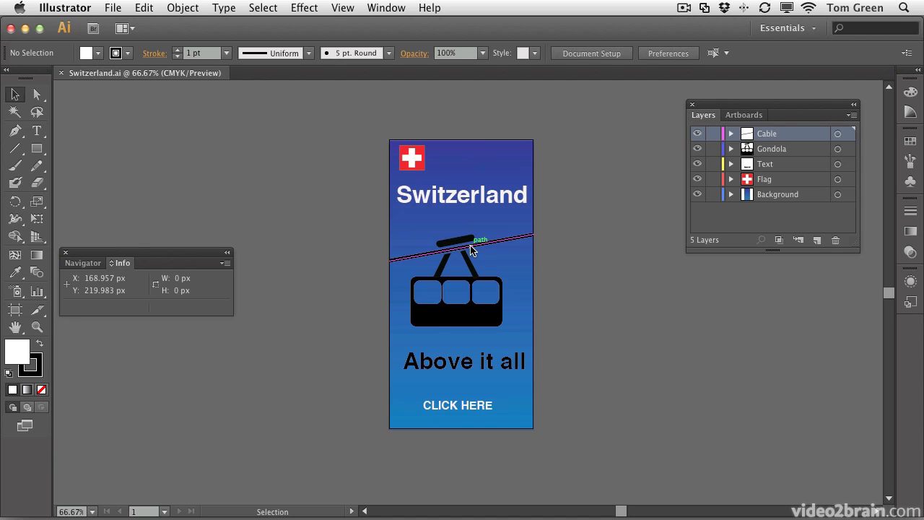
mouse_move(394, 230)
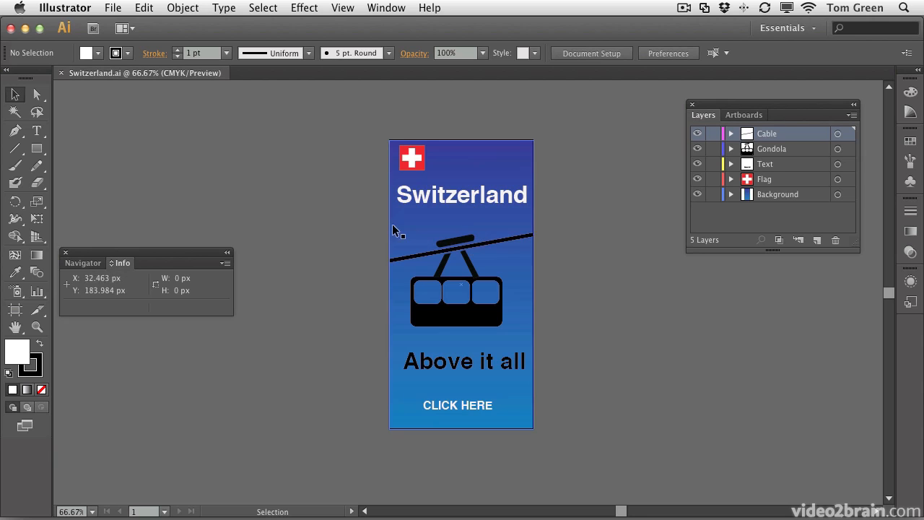
mouse_move(314, 208)
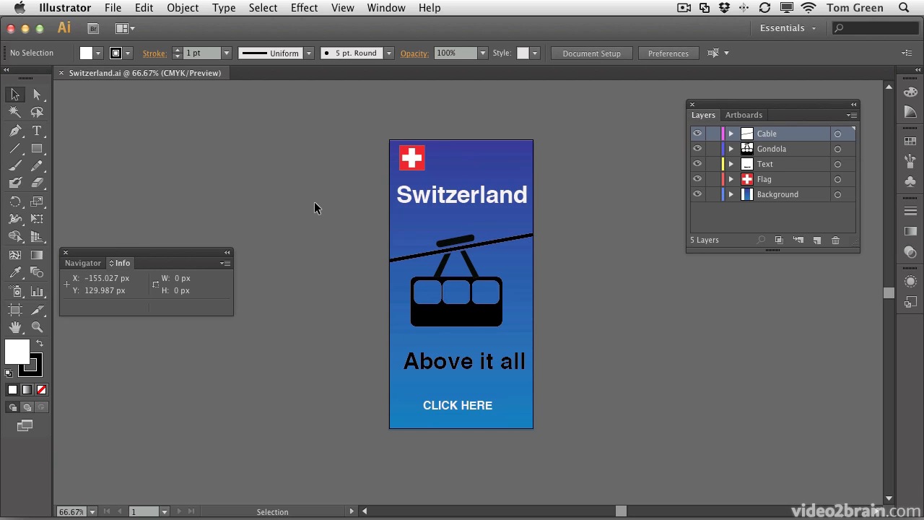
mouse_move(331, 294)
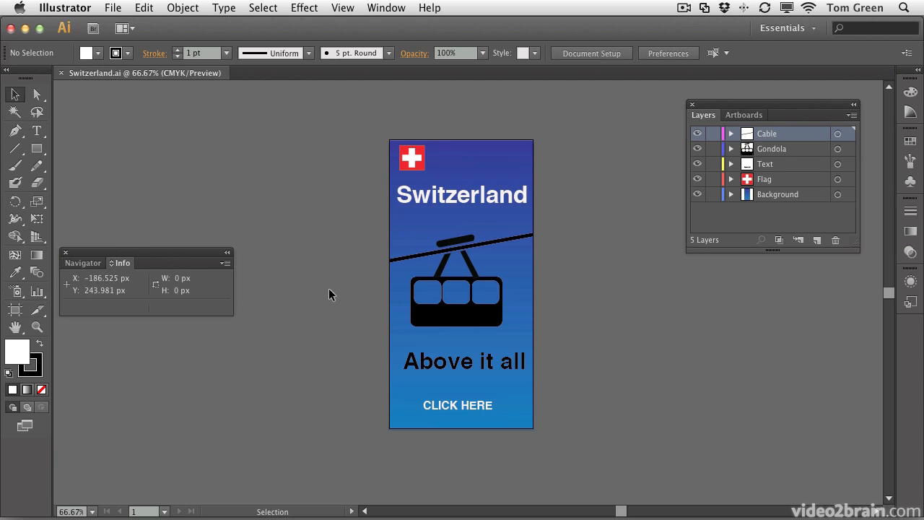
mouse_move(306, 335)
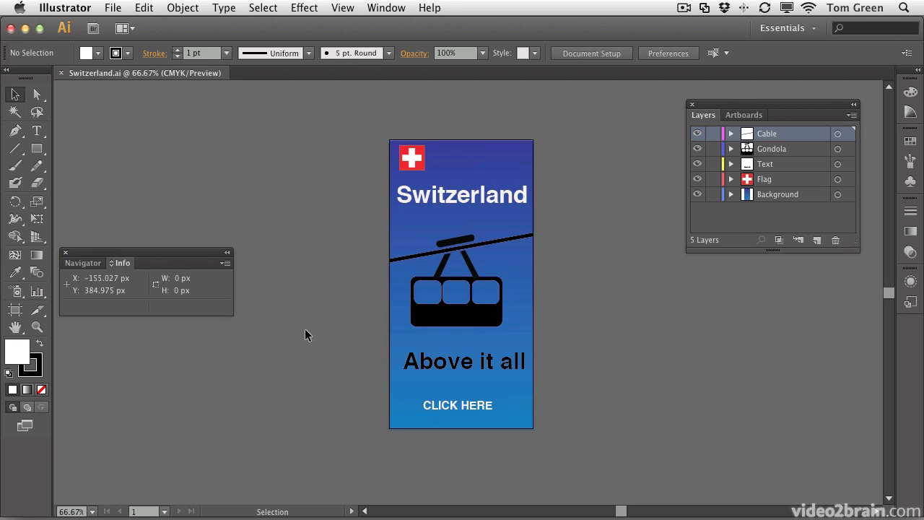
mouse_move(668, 218)
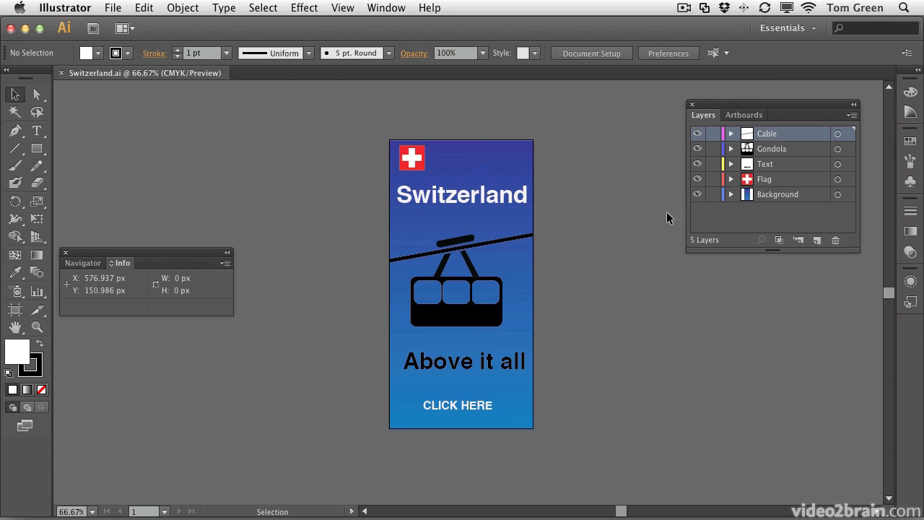
mouse_move(98, 108)
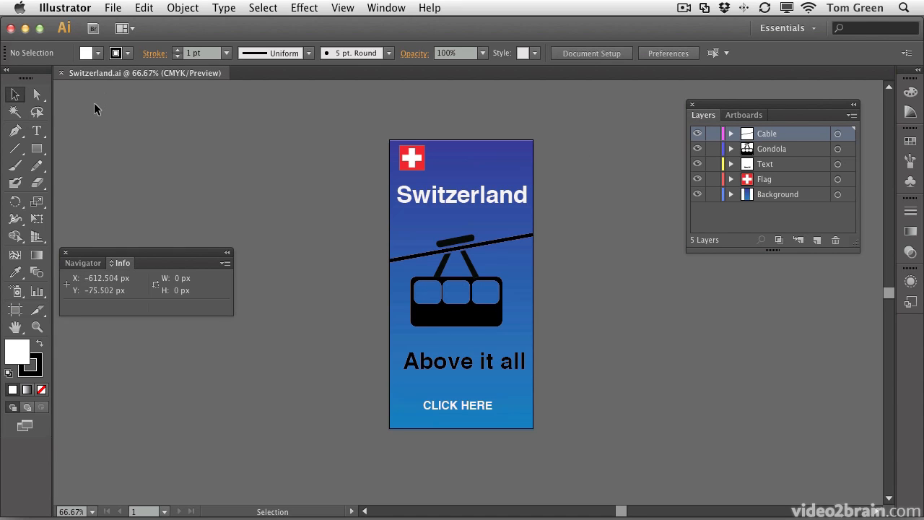
mouse_move(451, 146)
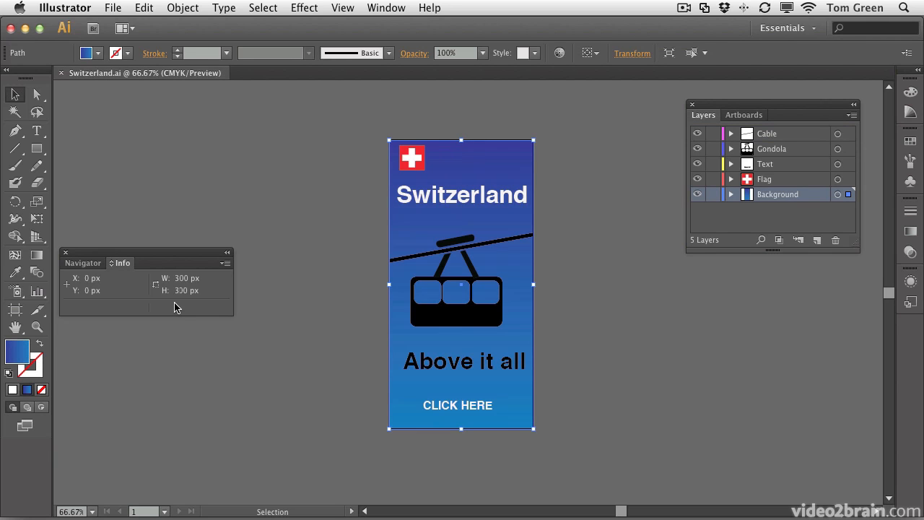
mouse_move(184, 240)
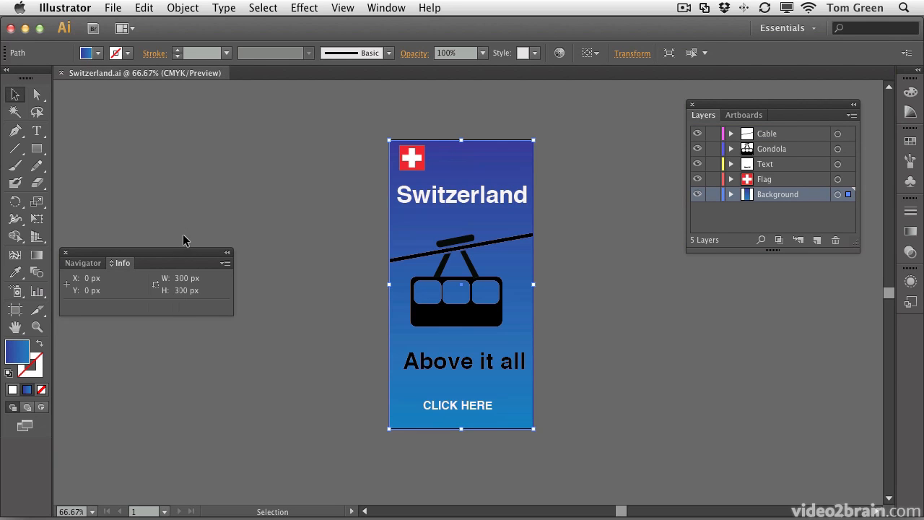
Deselect the background, then start a PNG export of the banner and cancel it.
click(172, 209)
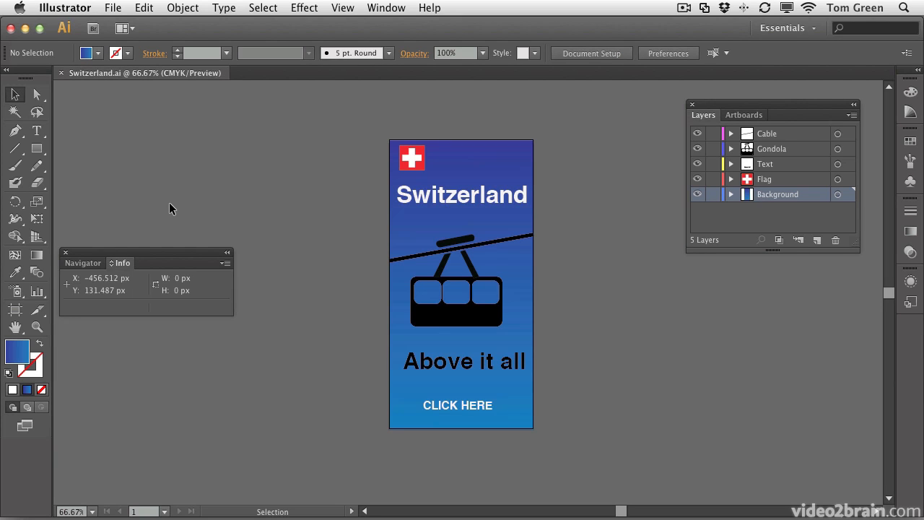
mouse_move(122, 15)
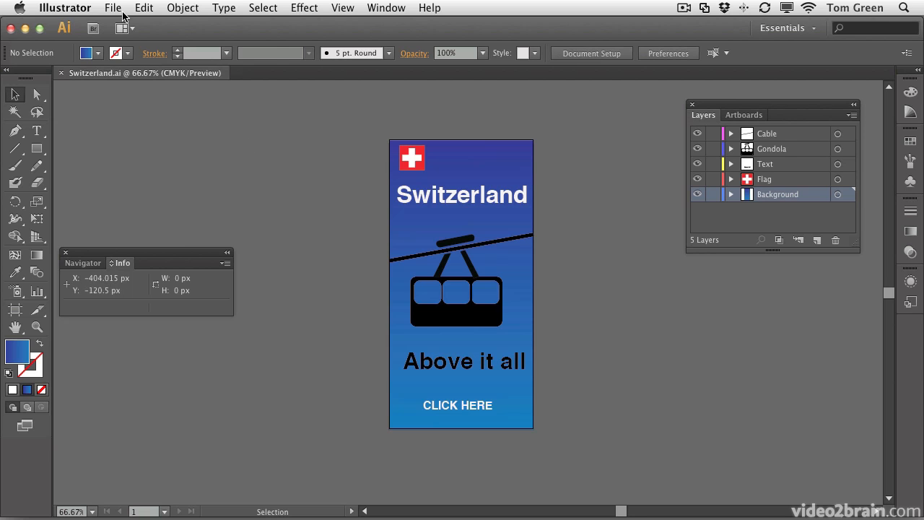
click(112, 8)
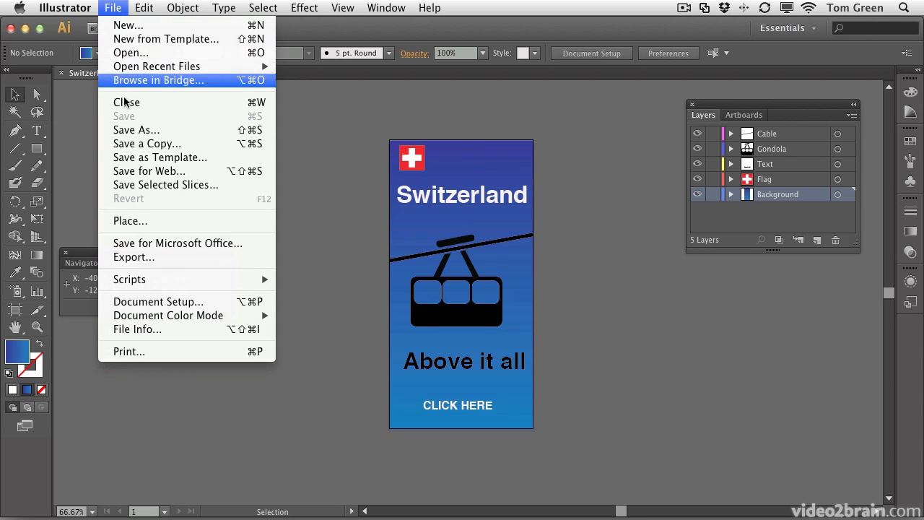
click(134, 257)
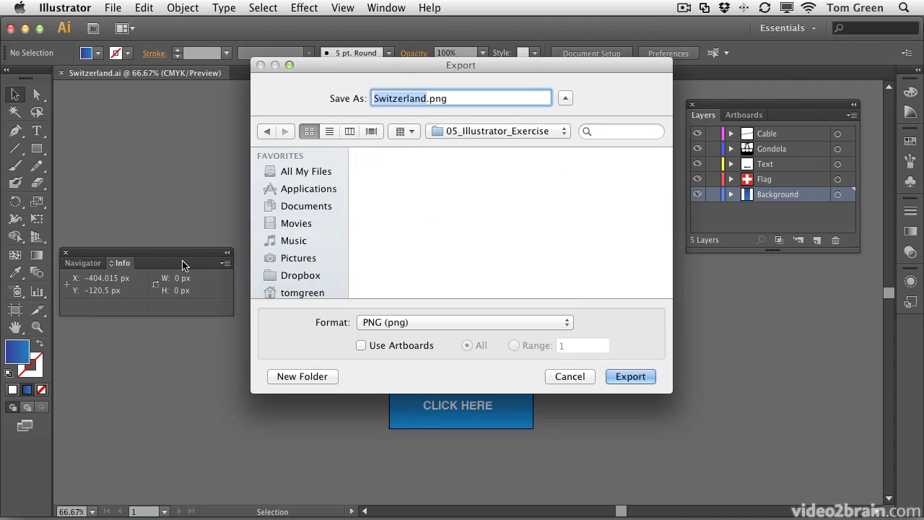
click(463, 322)
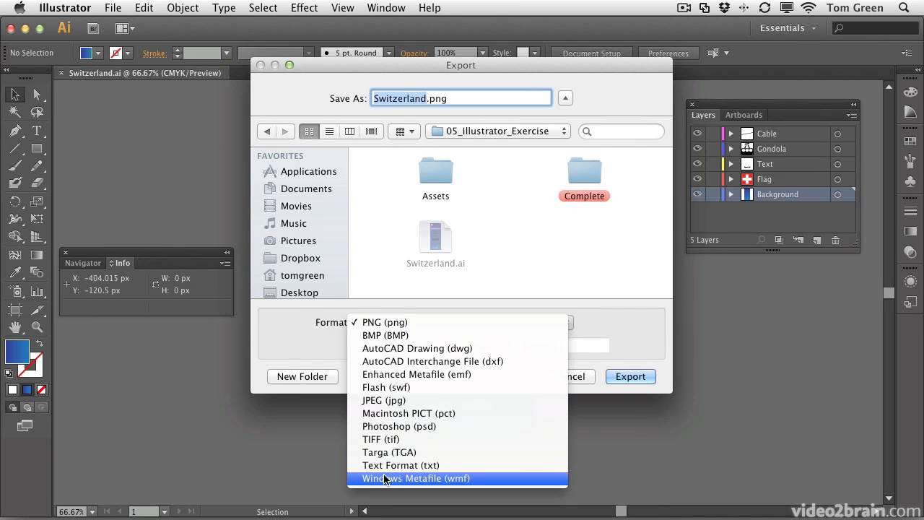
click(384, 322)
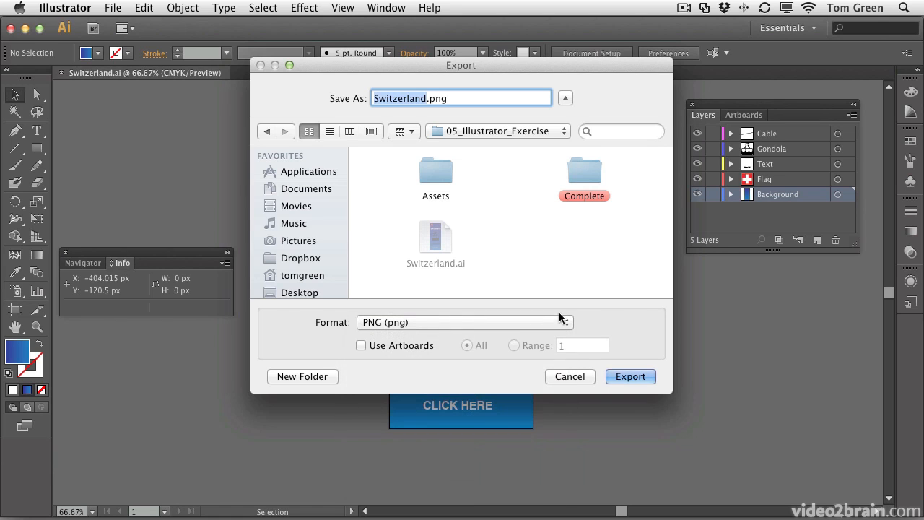
click(630, 376)
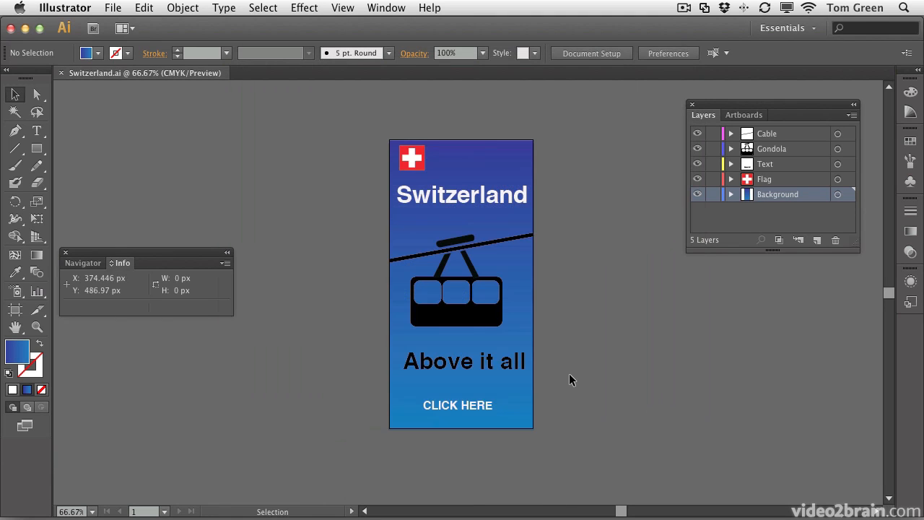
mouse_move(226, 116)
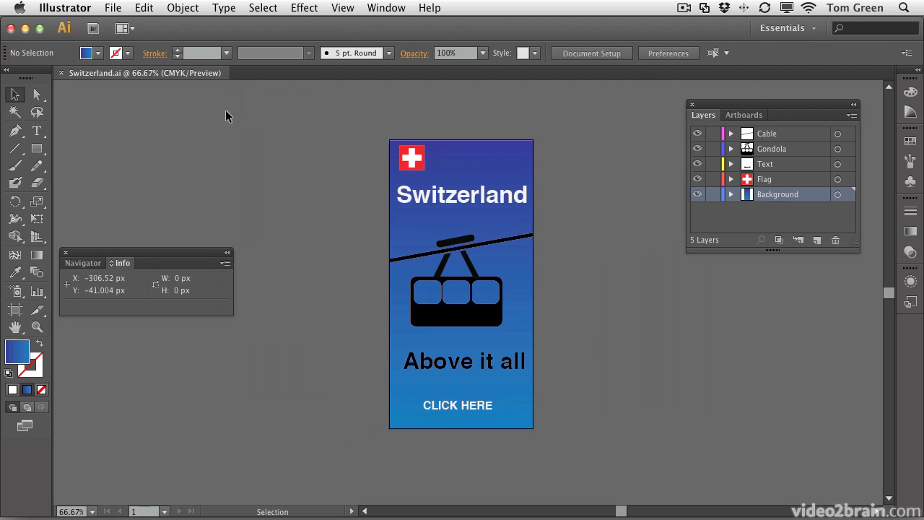
mouse_move(212, 134)
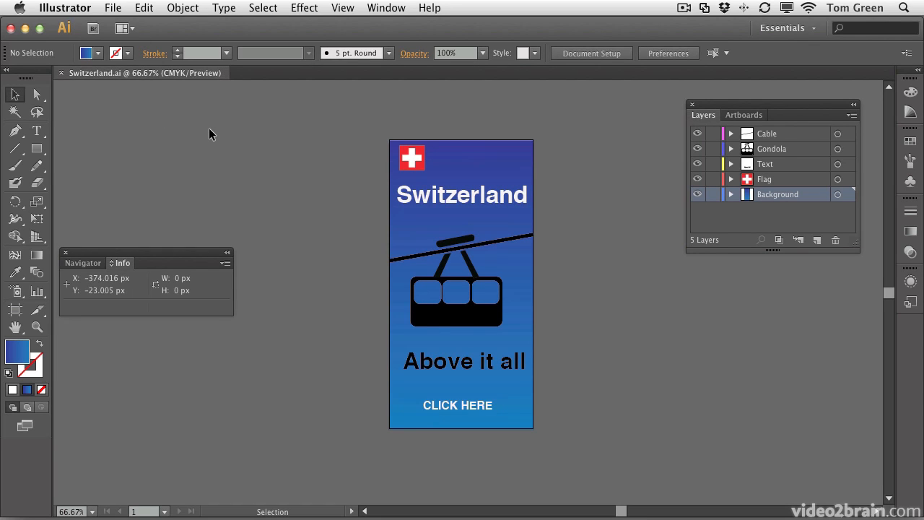
mouse_move(726, 109)
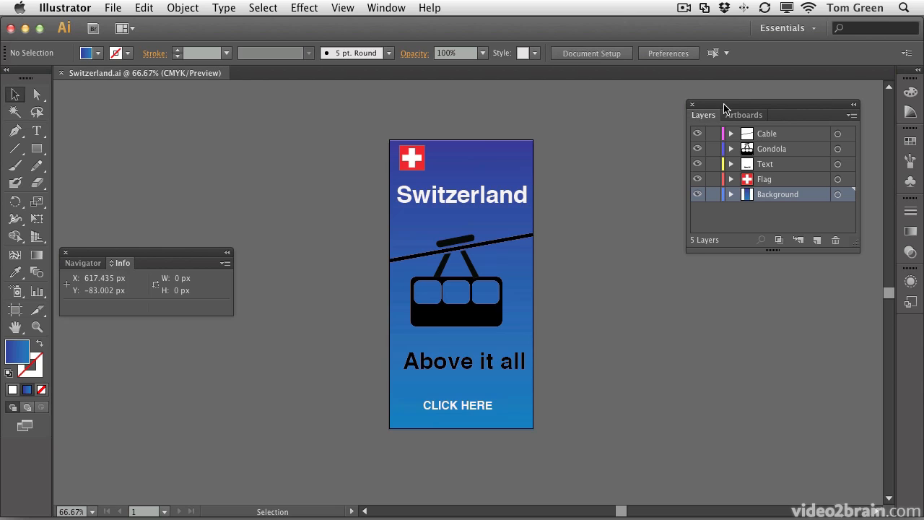
mouse_move(395, 8)
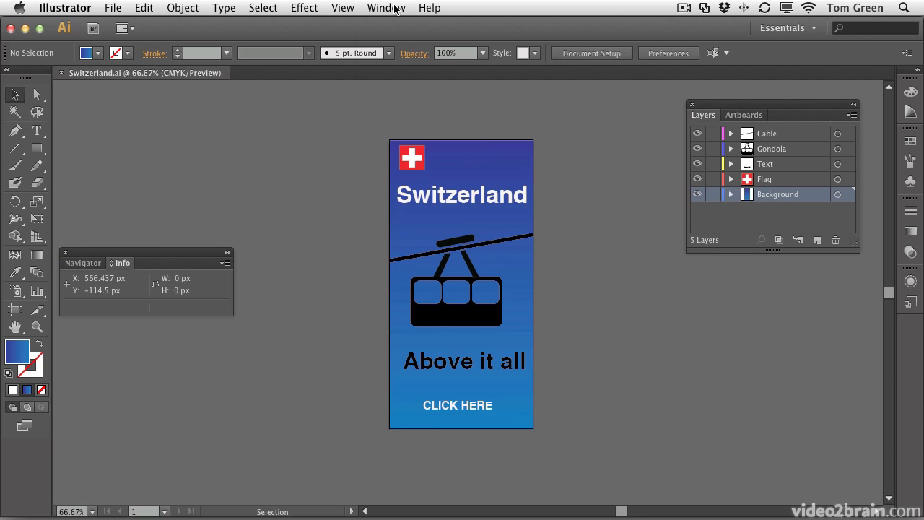
Show the Layers panel and select artwork on the Flag, Text, Gondola and Cable layers.
click(386, 8)
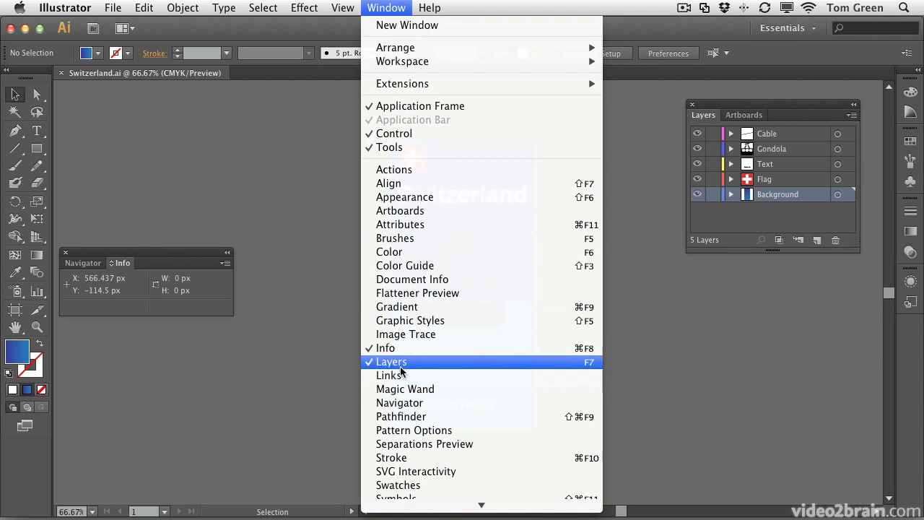
click(391, 362)
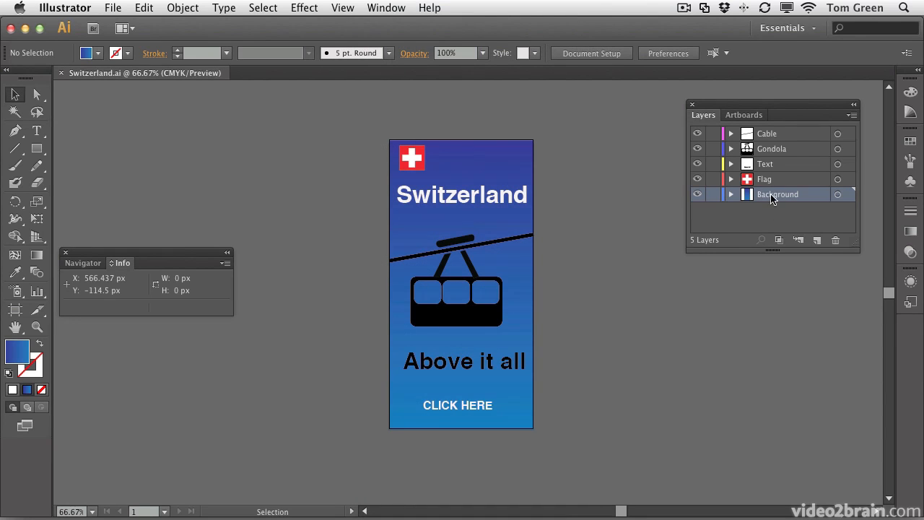
mouse_move(844, 204)
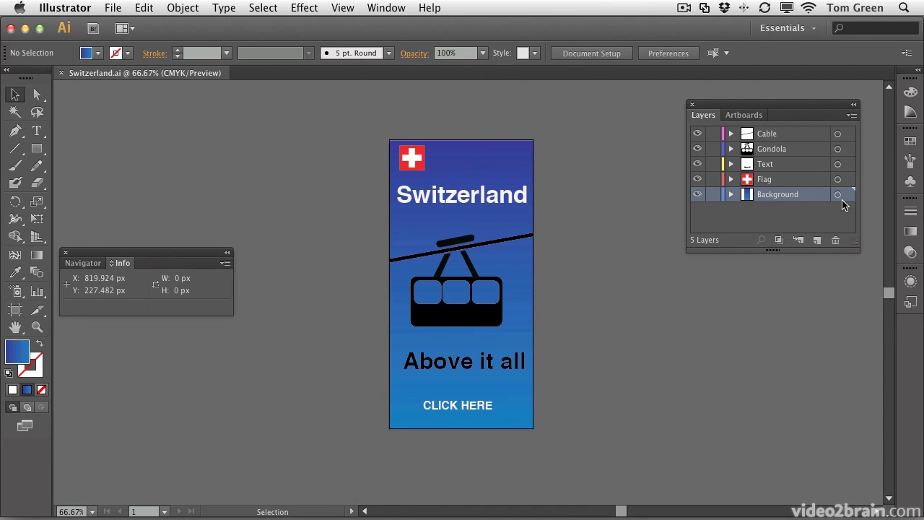
click(838, 194)
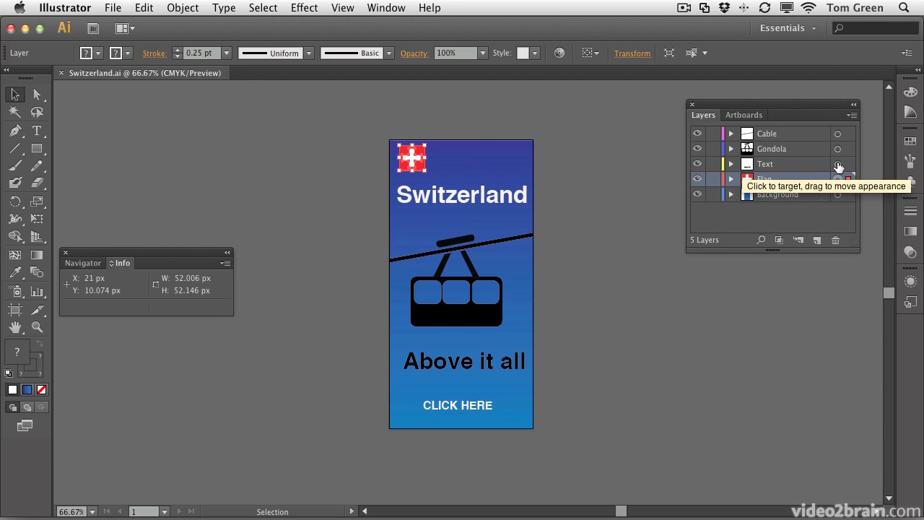
click(838, 164)
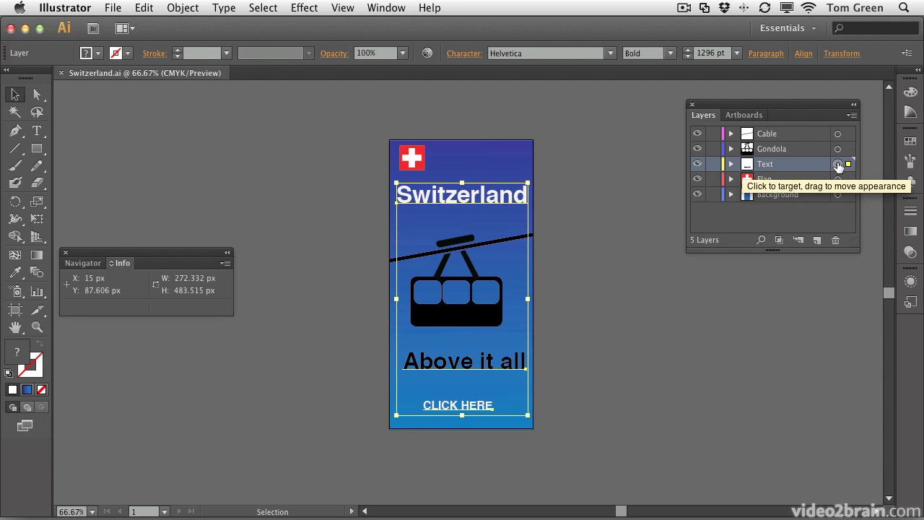
click(838, 149)
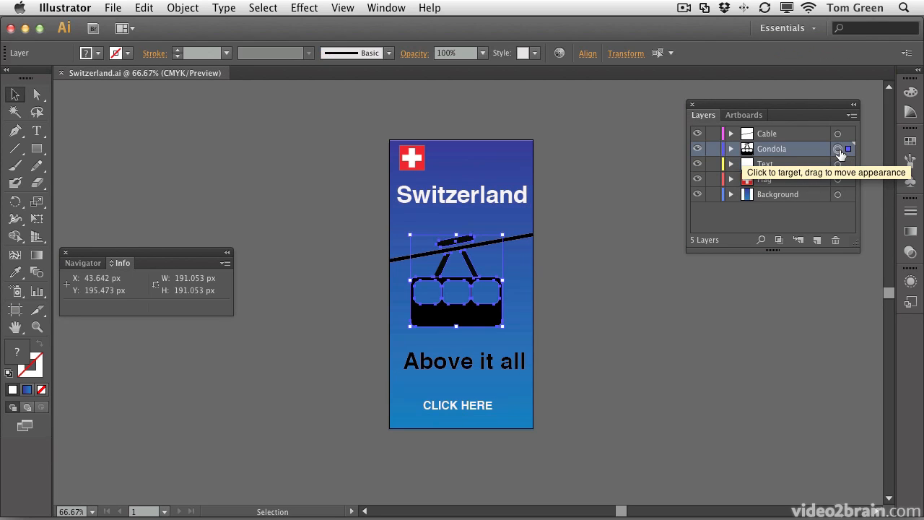
mouse_move(838, 144)
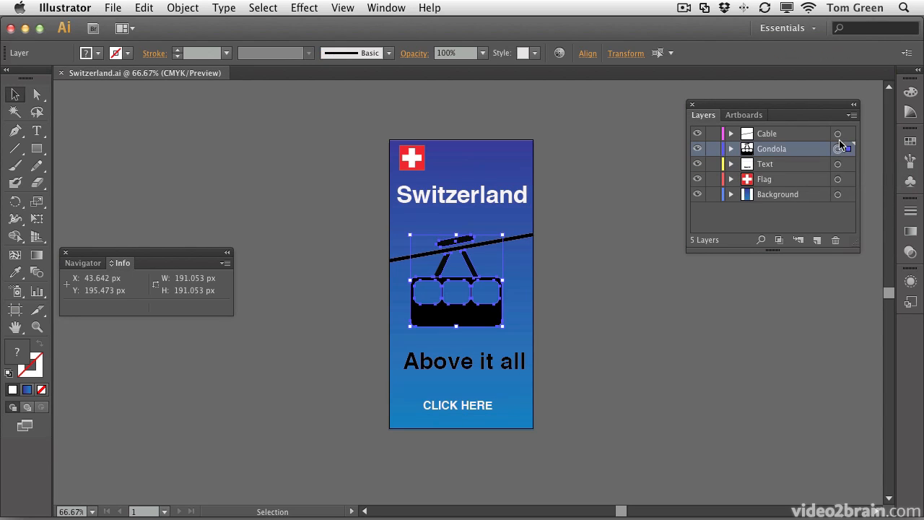
click(837, 132)
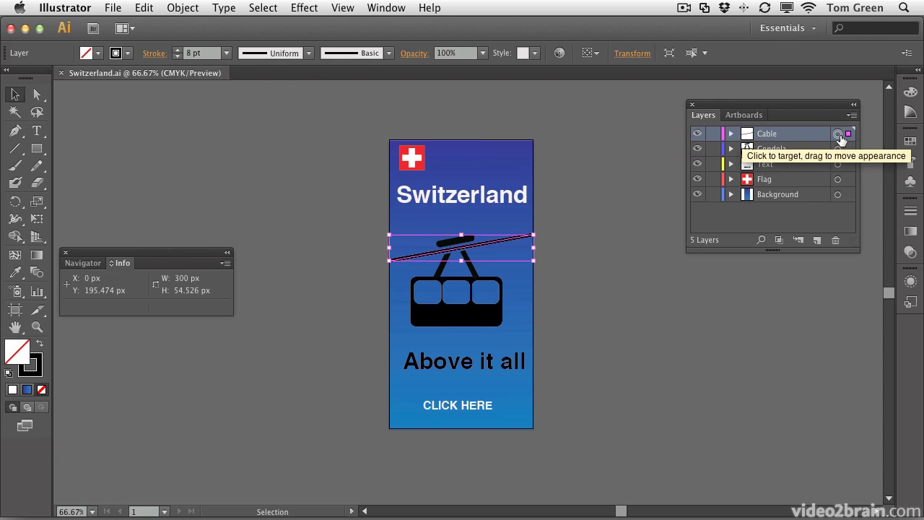
Clear the selection and hide the Cable layer, leaving only Background visible.
click(645, 141)
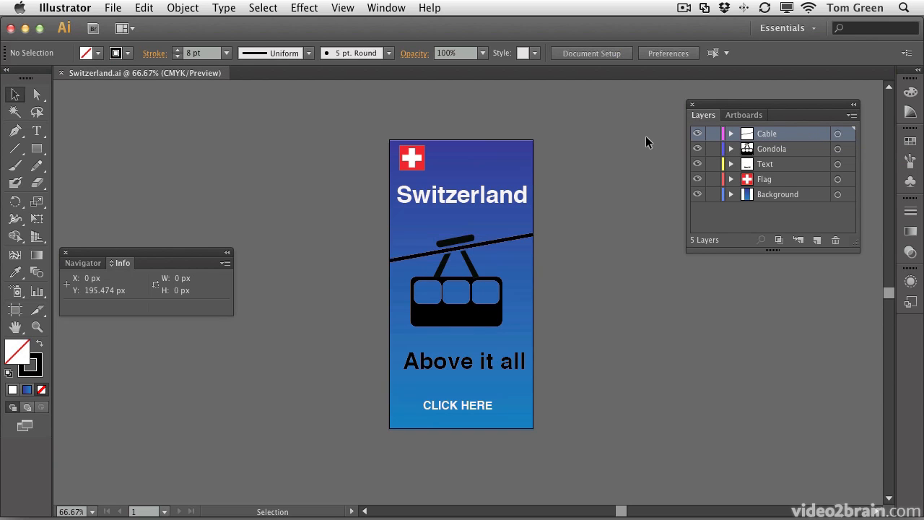
mouse_move(675, 141)
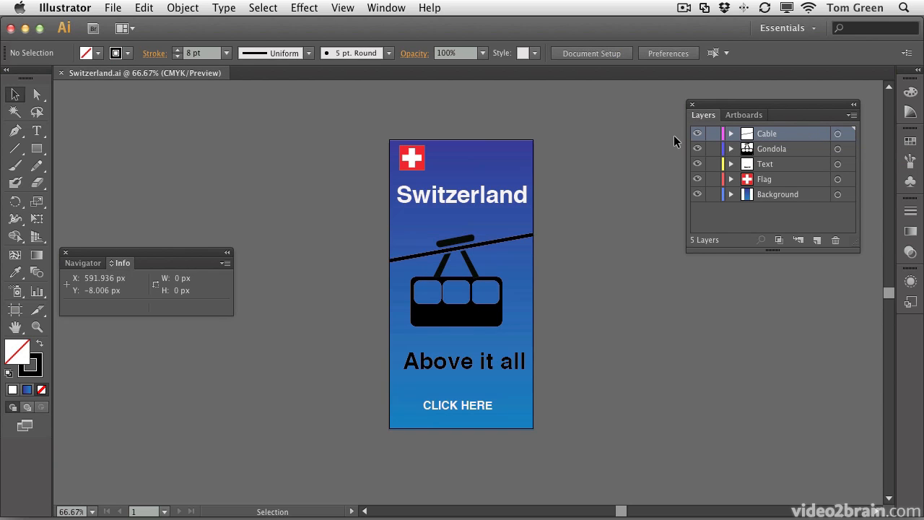
mouse_move(746, 298)
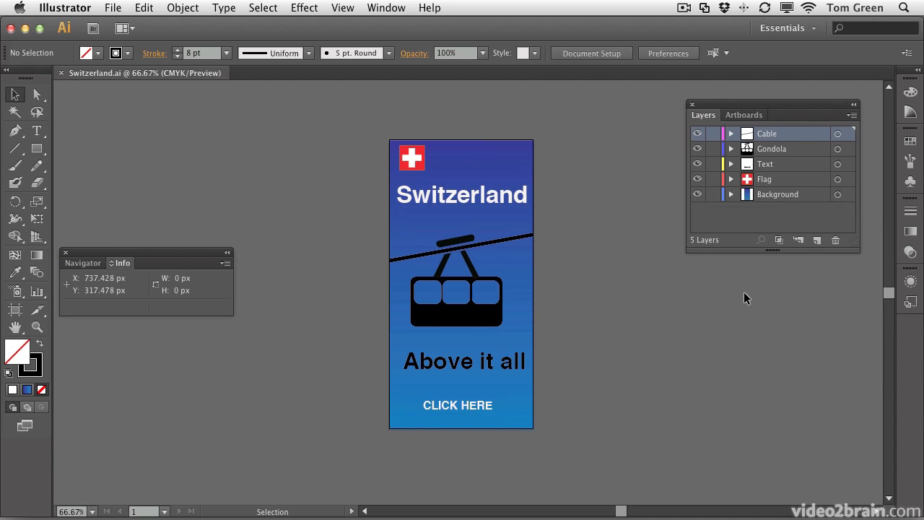
mouse_move(745, 296)
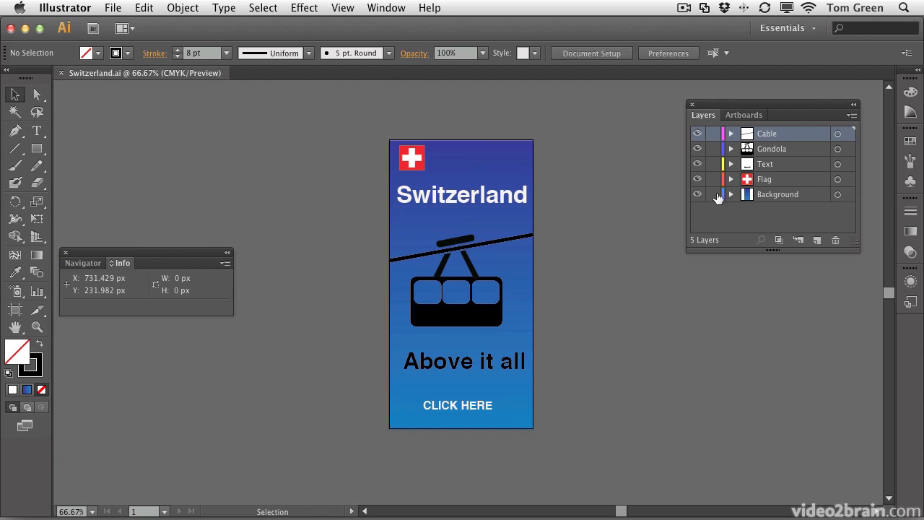
click(697, 166)
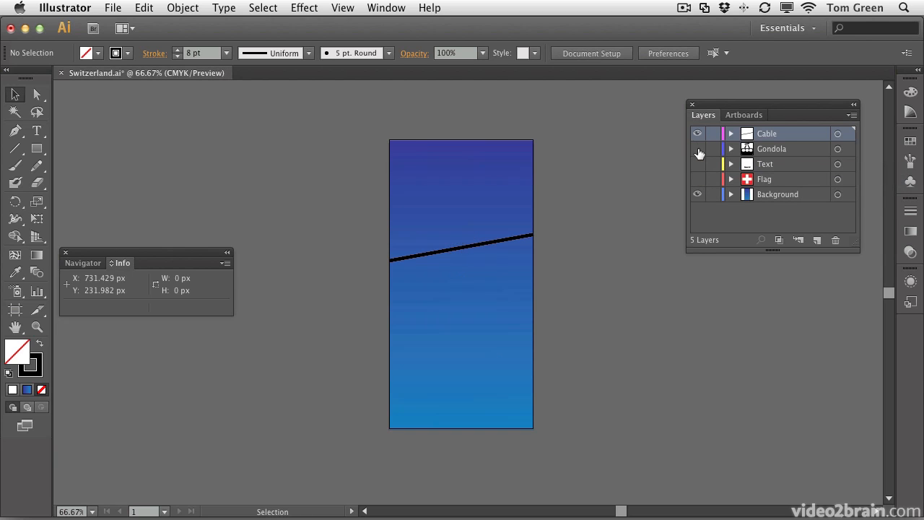
click(697, 132)
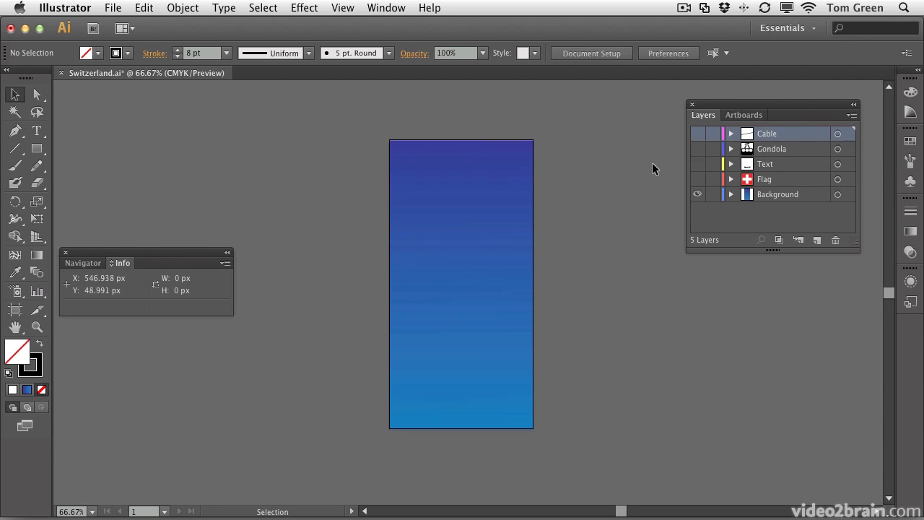
mouse_move(562, 173)
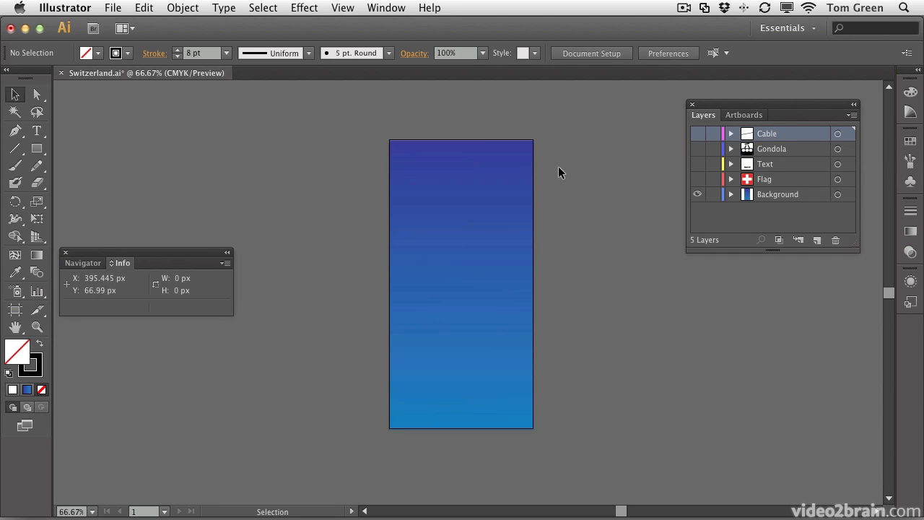
mouse_move(101, 10)
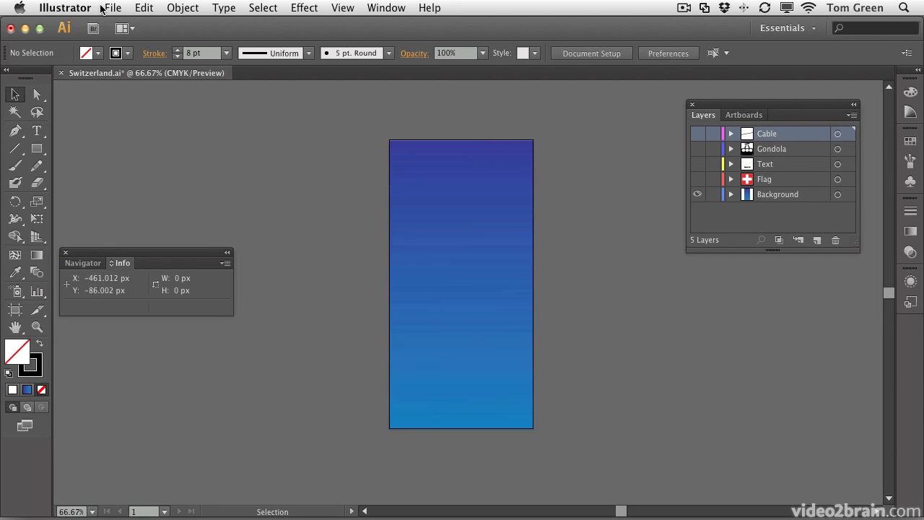
Set up Save As with SVG format, file name Background, and the Assets folder.
click(112, 8)
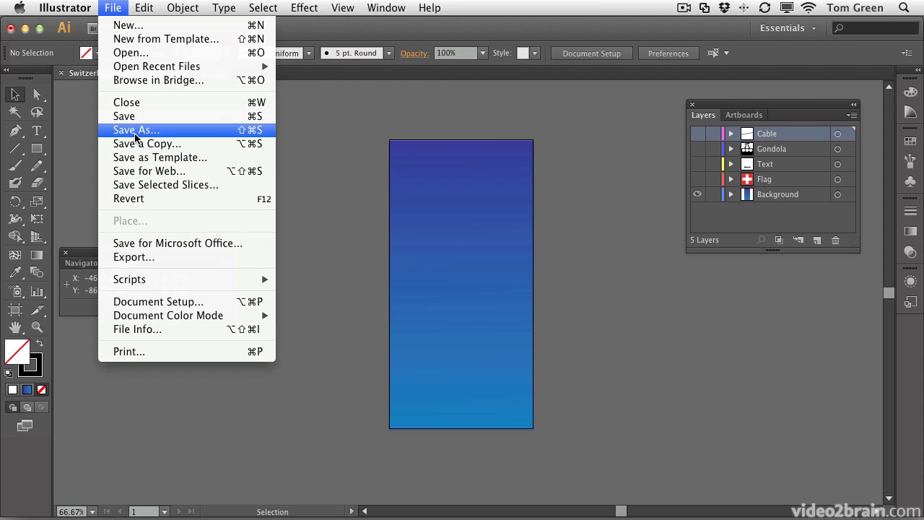
click(136, 130)
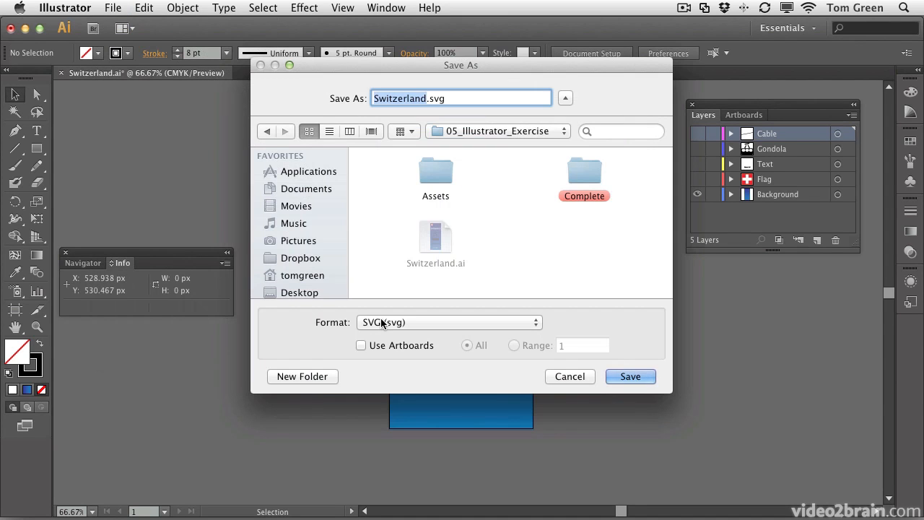
click(447, 322)
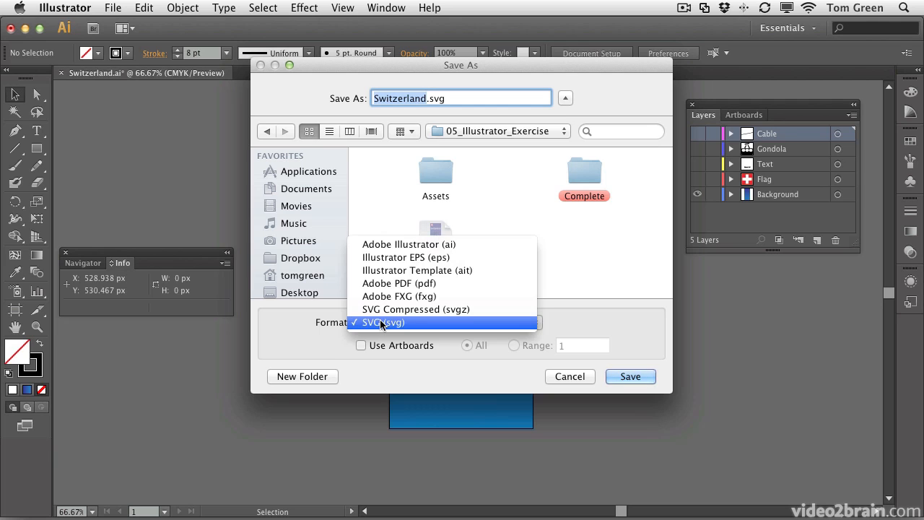
mouse_move(383, 244)
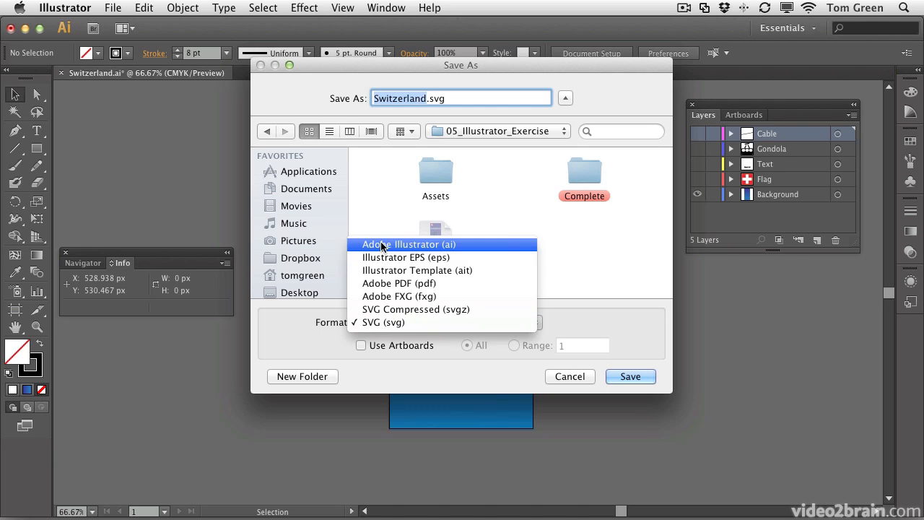
mouse_move(383, 322)
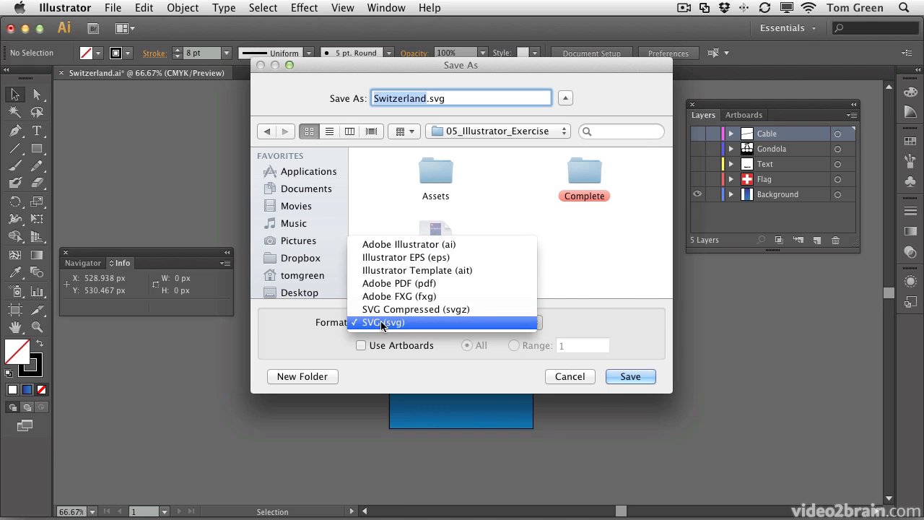
click(383, 322)
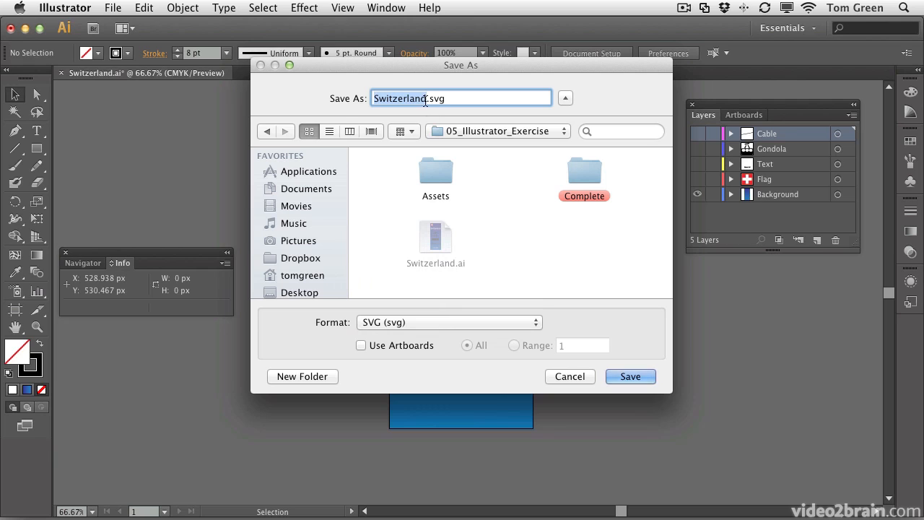
text(B.svg)
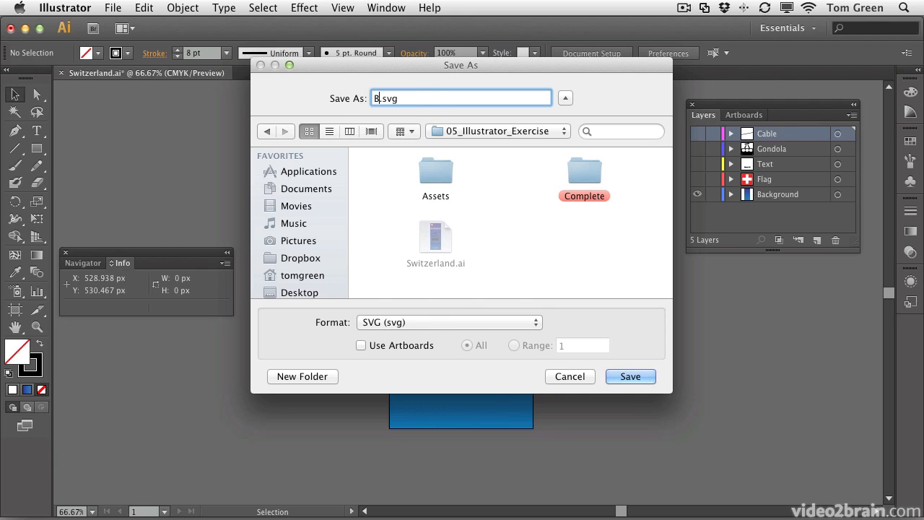
text(ackground)
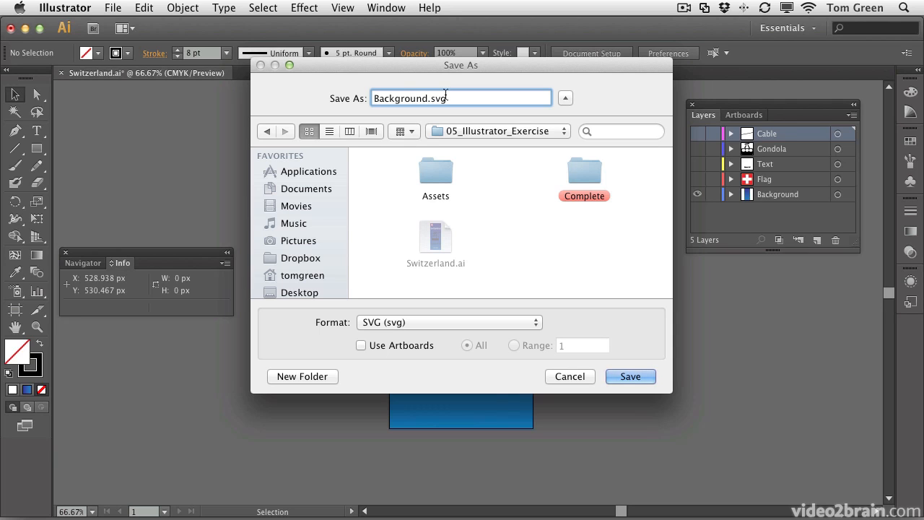
double_click(435, 171)
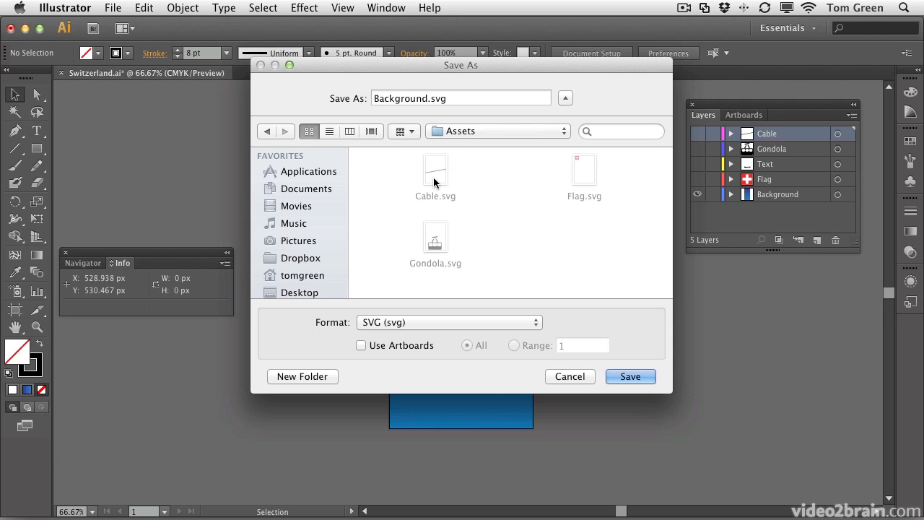
mouse_move(438, 204)
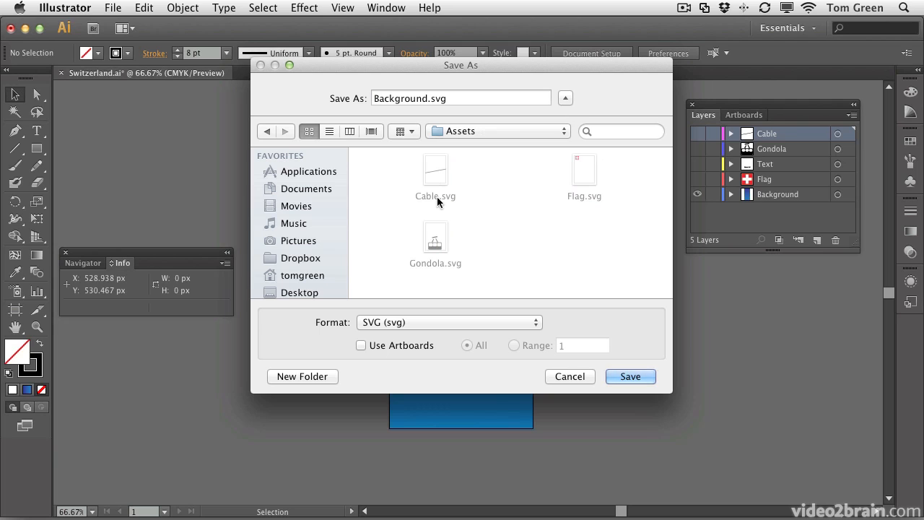
mouse_move(441, 220)
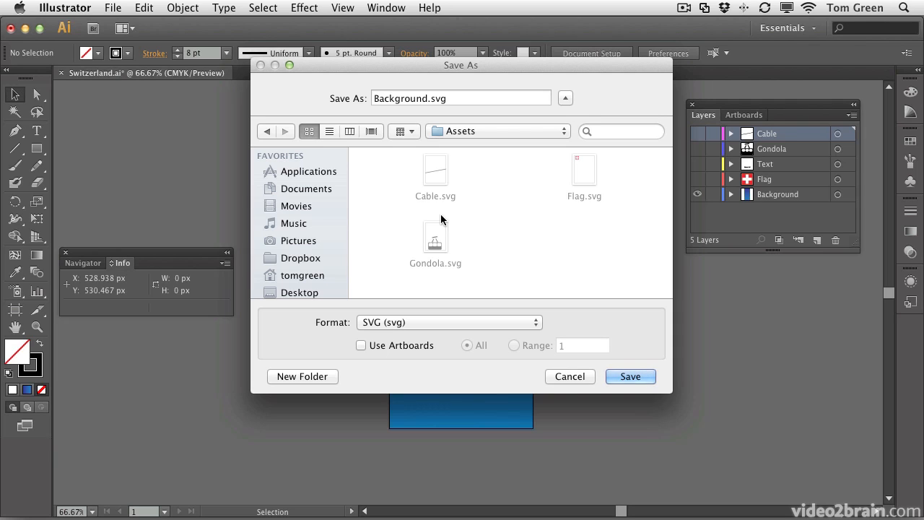
mouse_move(433, 261)
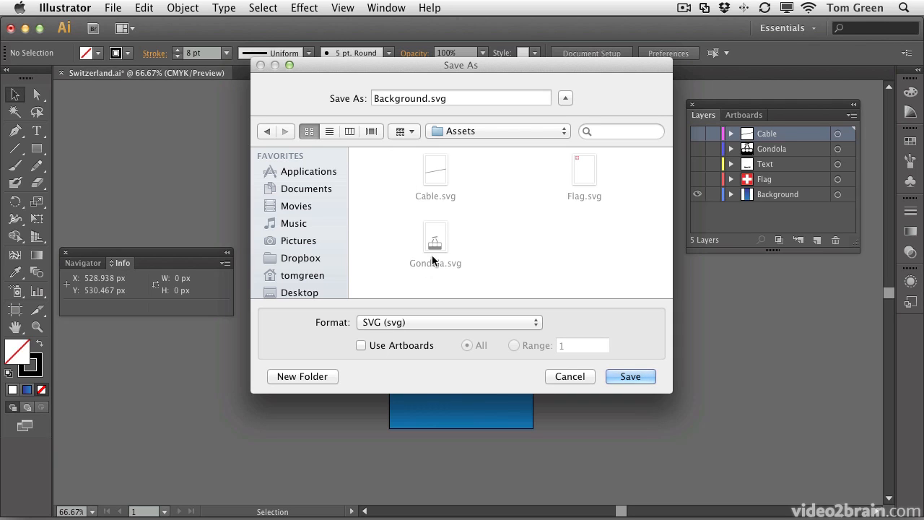
mouse_move(432, 189)
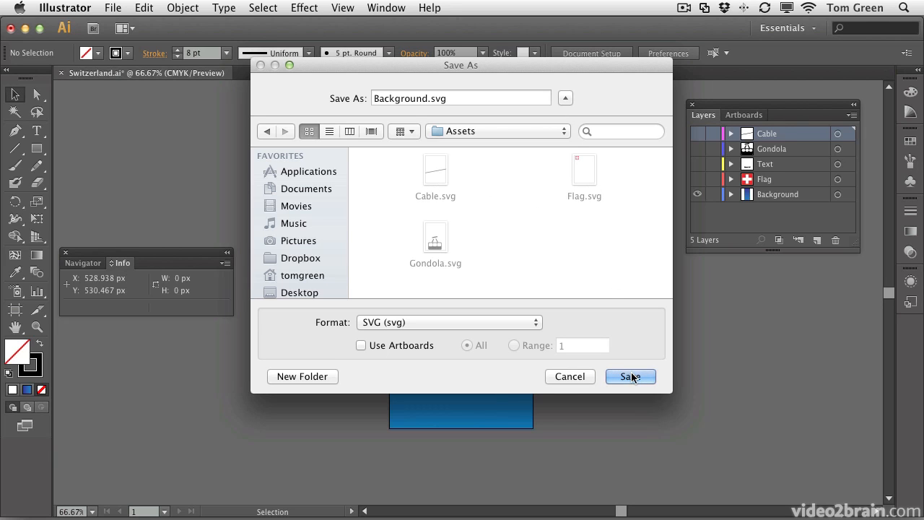
Save Background.svg using the SVG 1.1 profile with fonts converted to outlines.
click(629, 376)
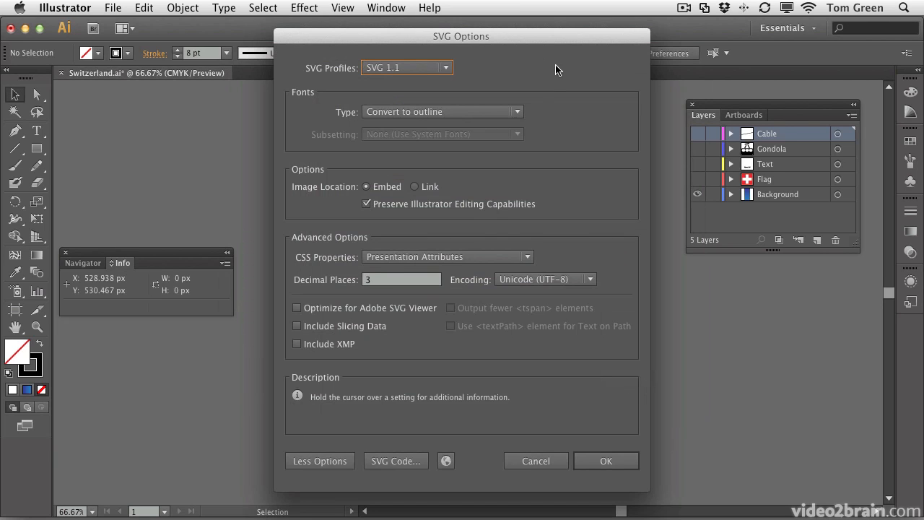
drag(461, 36, 444, 26)
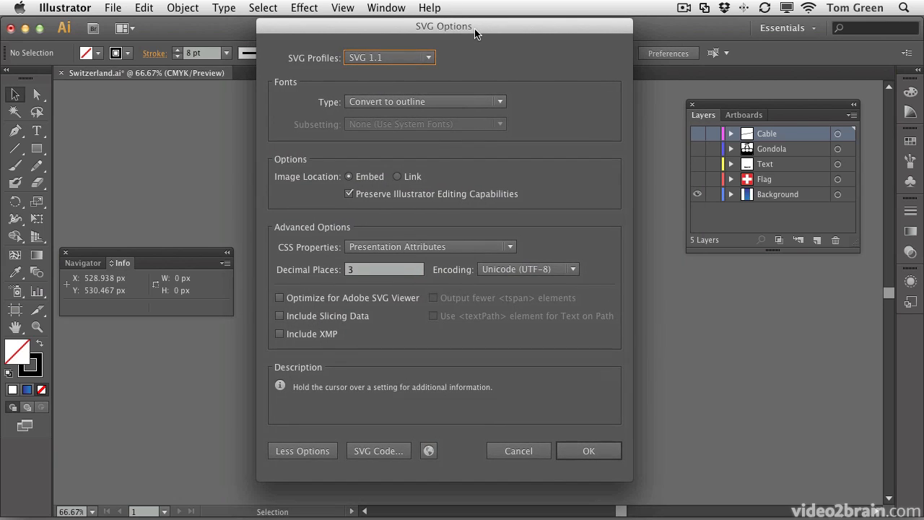
click(389, 58)
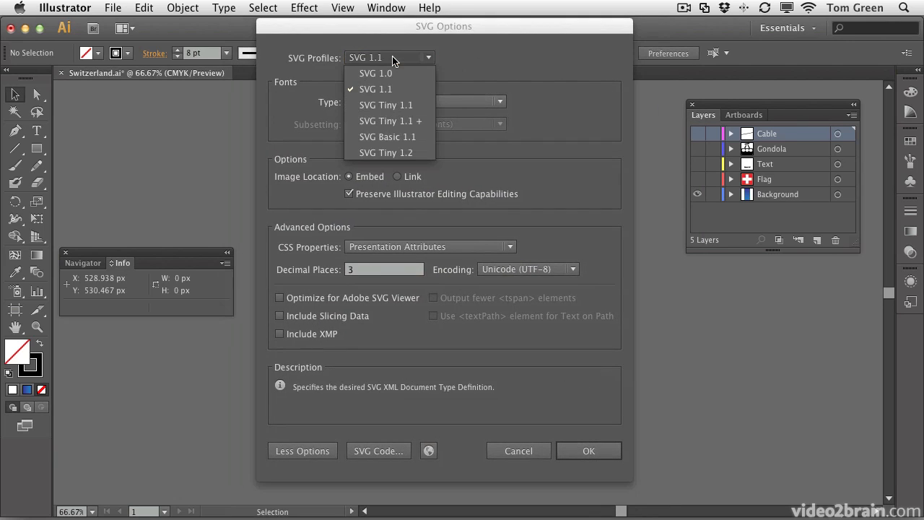
mouse_move(375, 89)
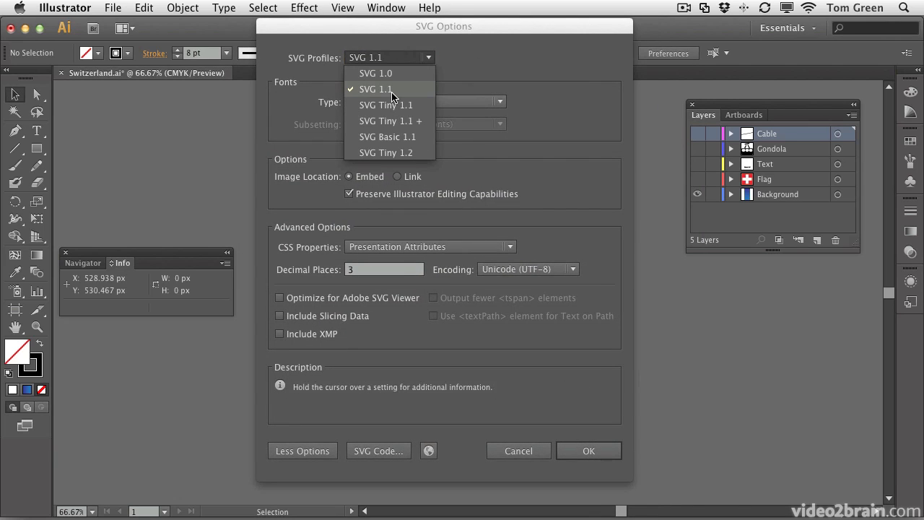
click(375, 89)
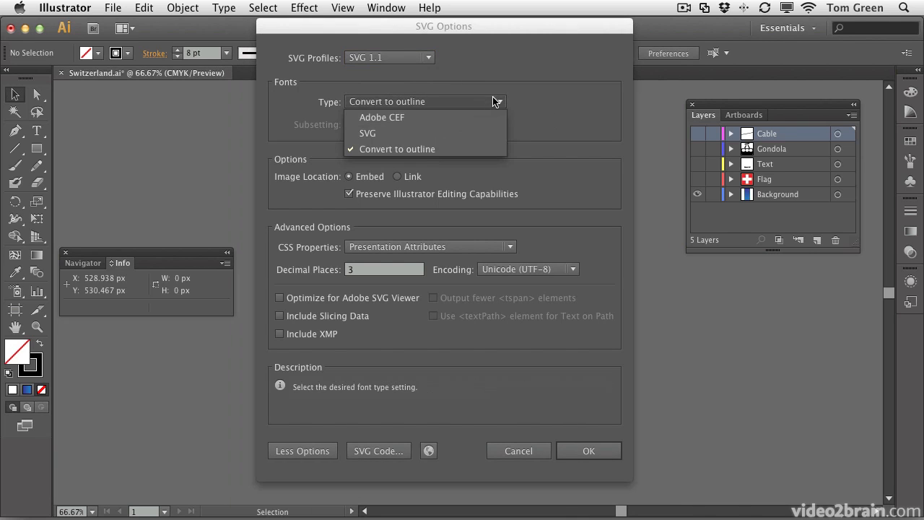
mouse_move(415, 117)
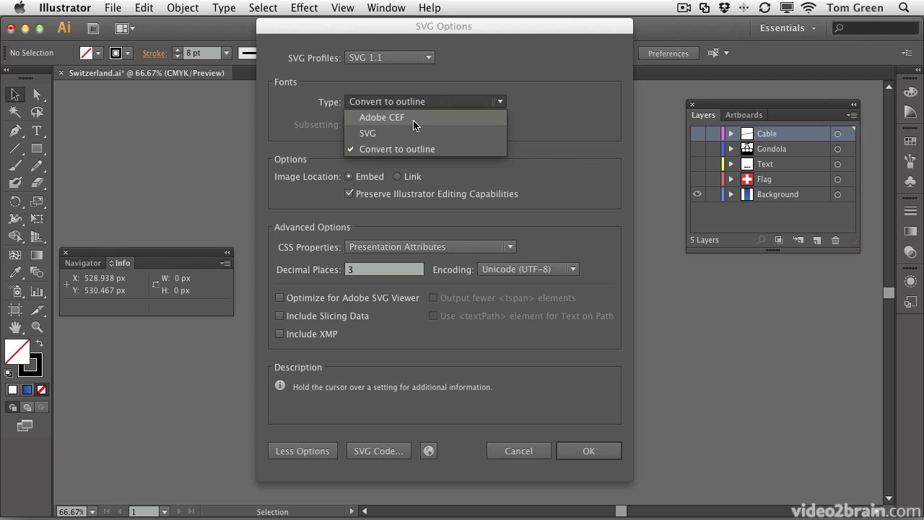
mouse_move(410, 137)
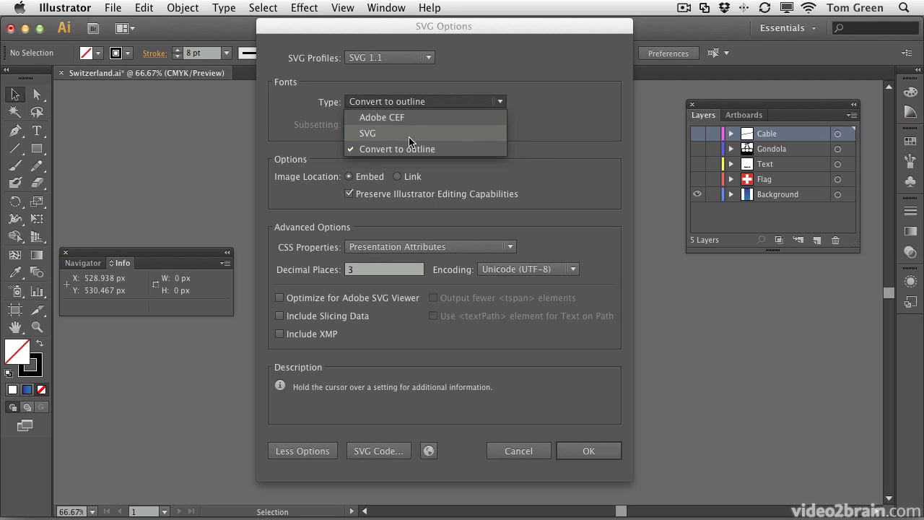
mouse_move(567, 126)
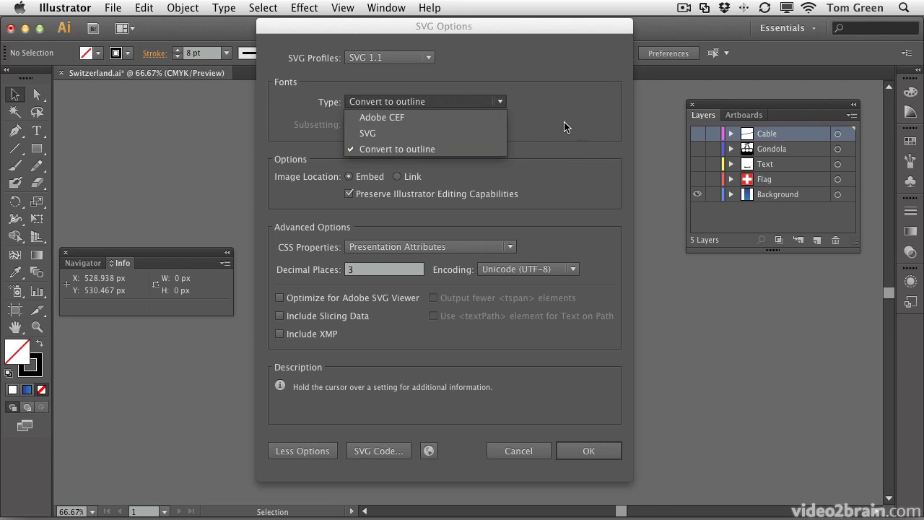
click(396, 149)
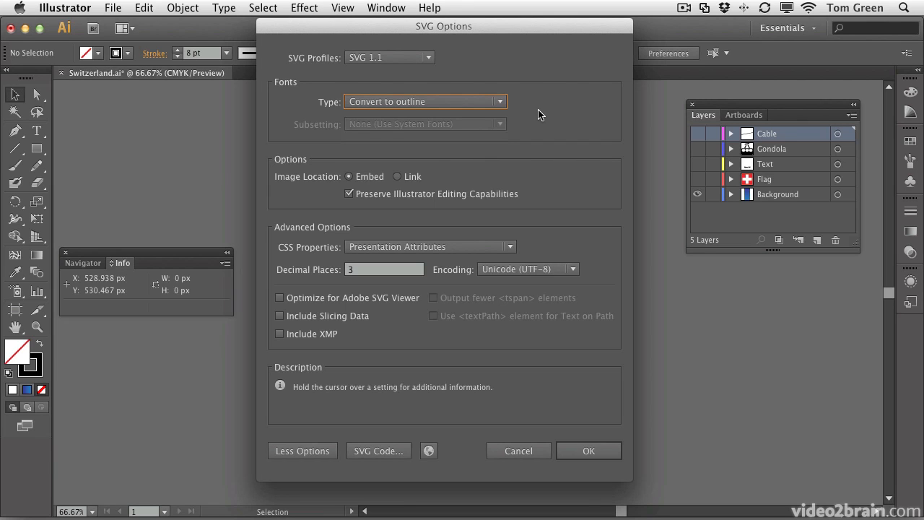
mouse_move(482, 195)
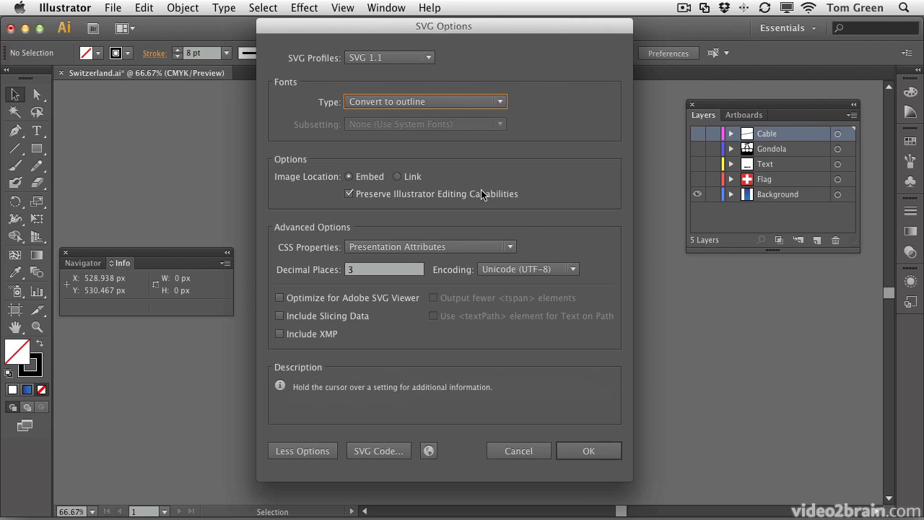
mouse_move(508, 334)
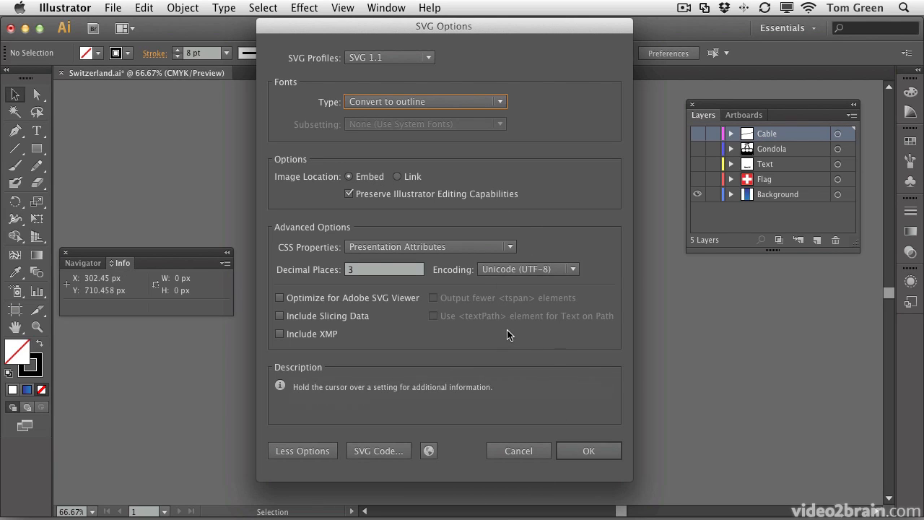
mouse_move(369, 176)
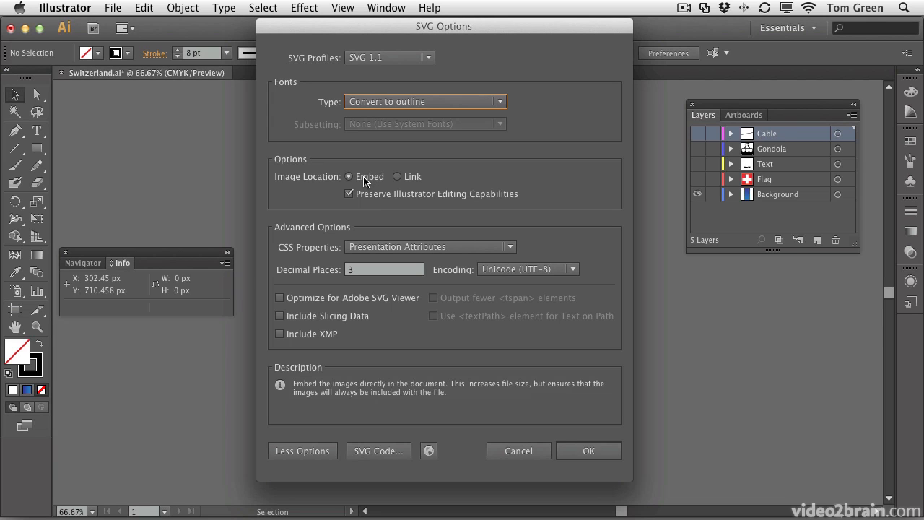
mouse_move(577, 351)
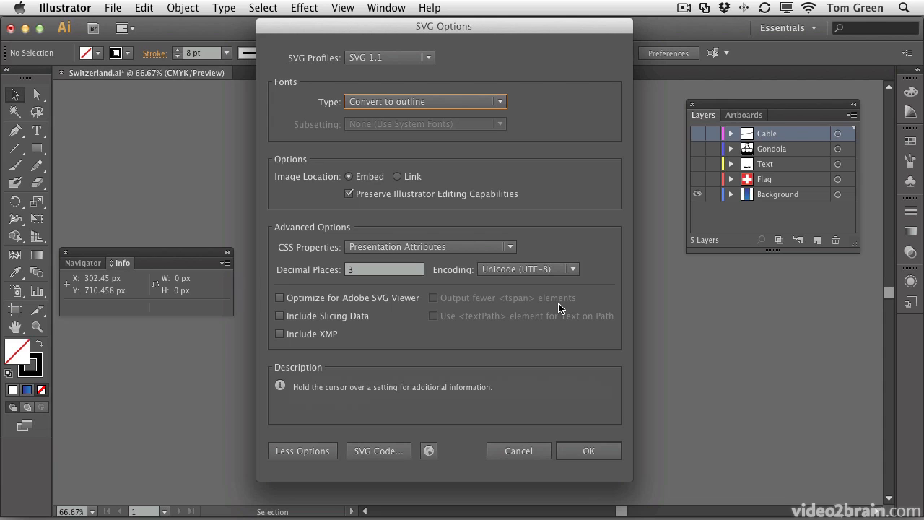
mouse_move(378, 450)
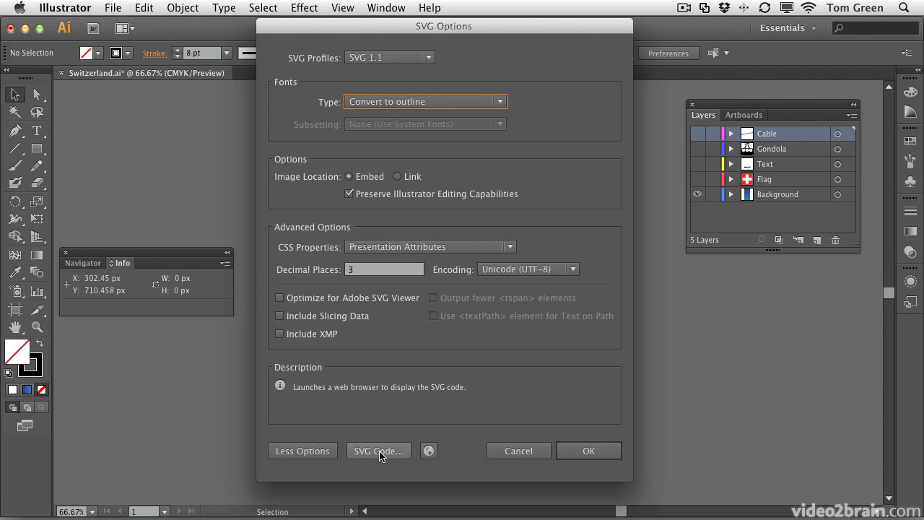
mouse_move(382, 460)
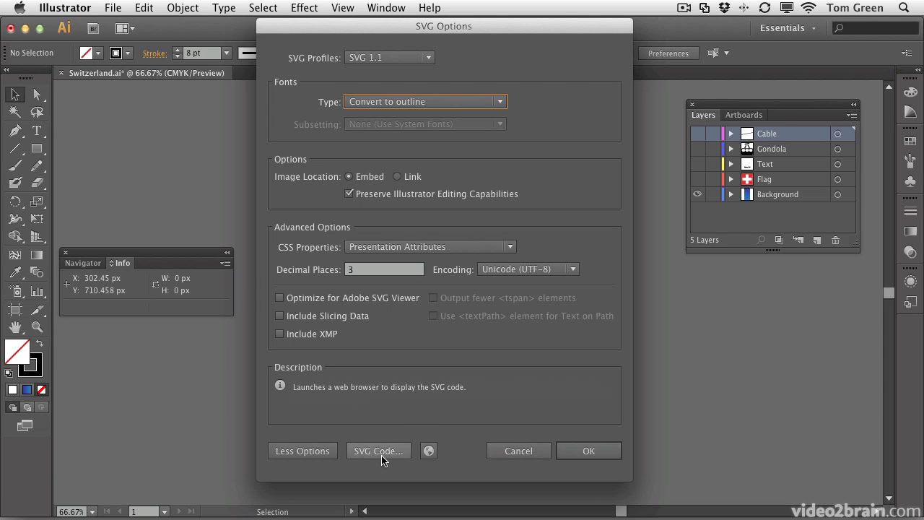
mouse_move(402, 453)
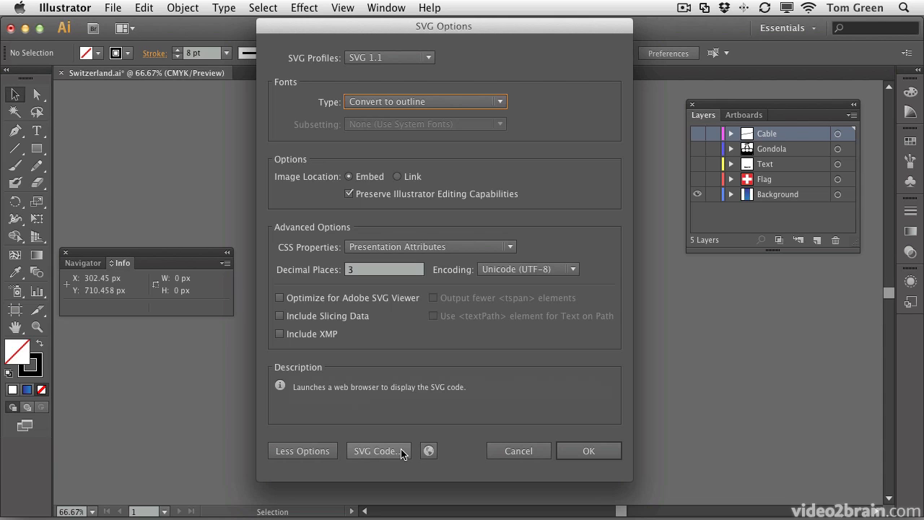
mouse_move(428, 451)
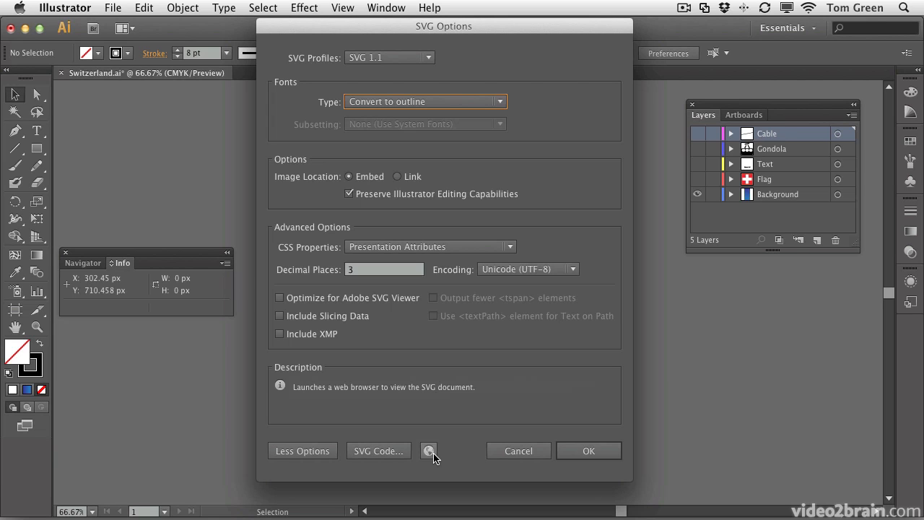
mouse_move(588, 451)
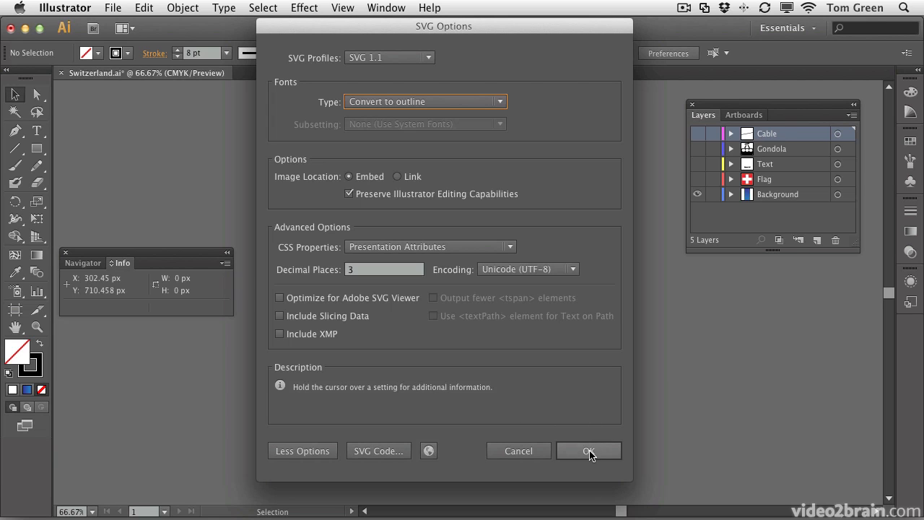
click(588, 450)
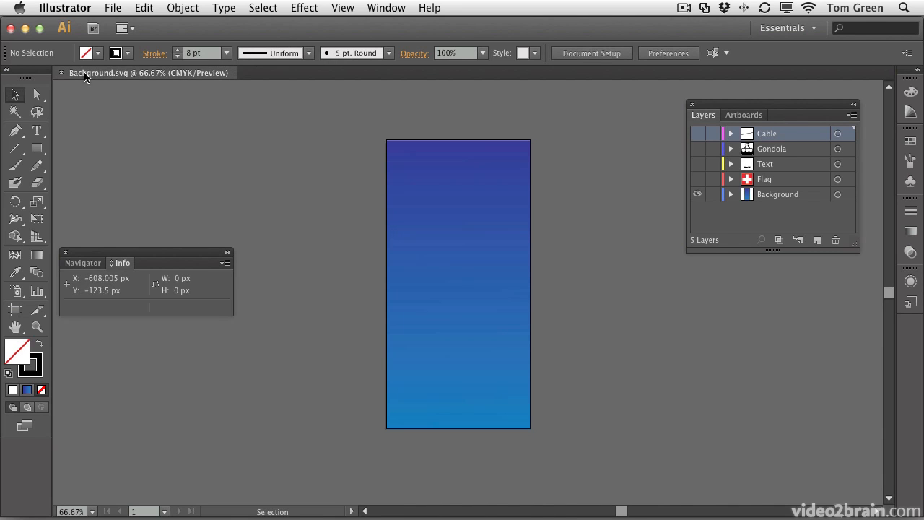
mouse_move(112, 81)
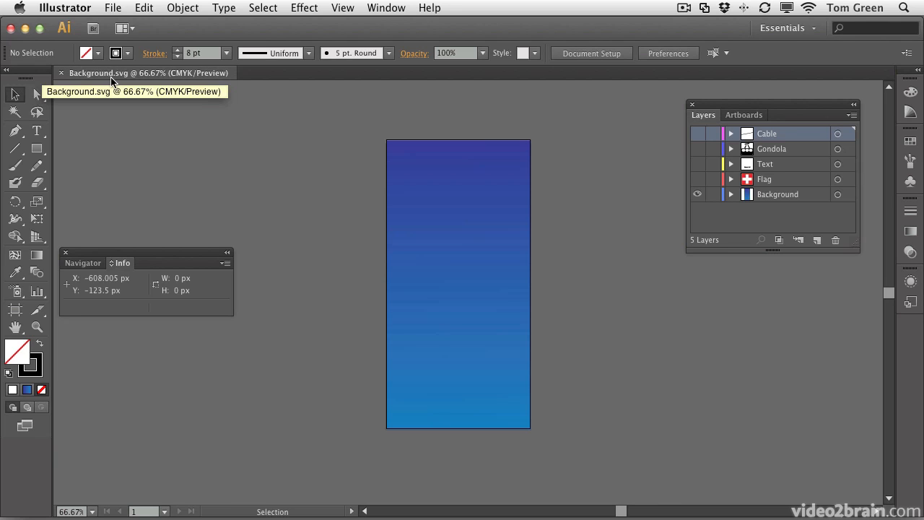
mouse_move(758, 172)
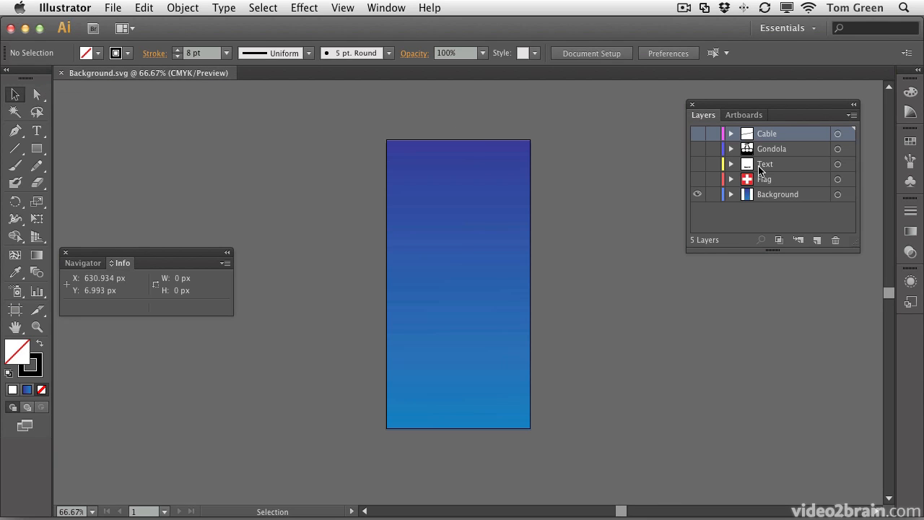
mouse_move(764, 182)
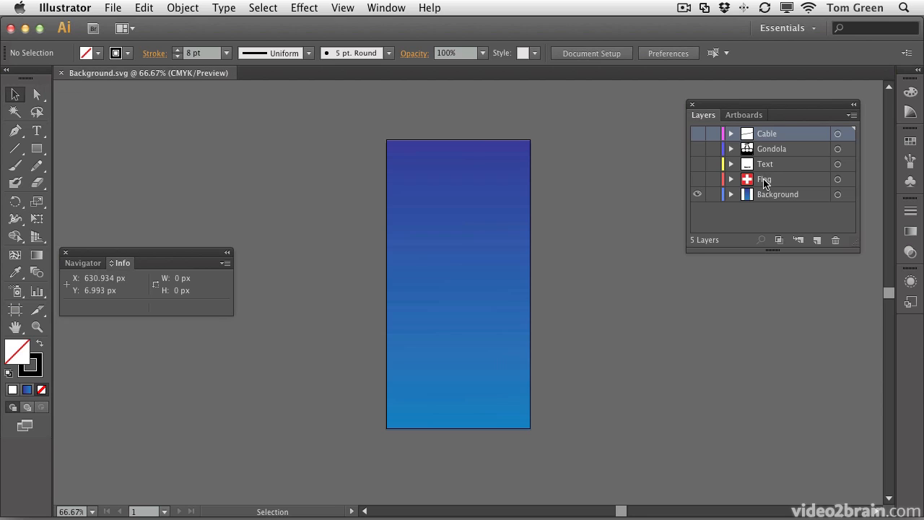
mouse_move(767, 135)
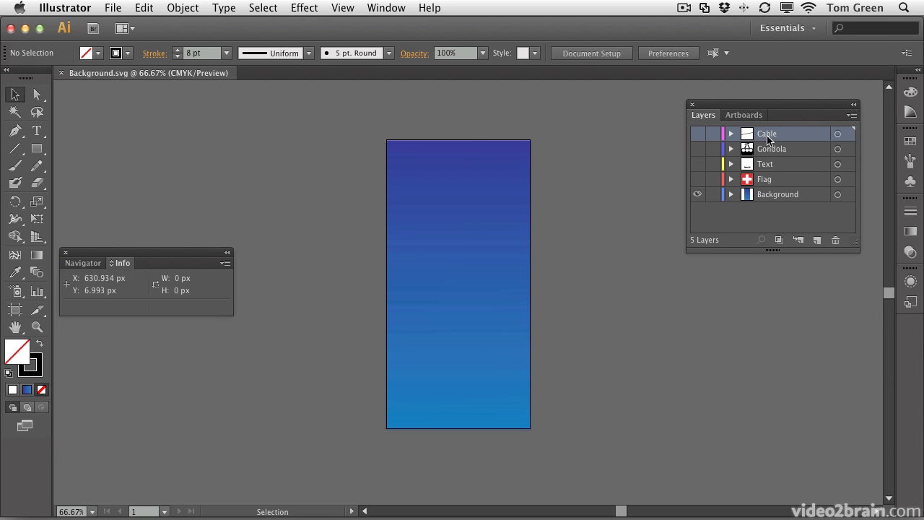
Delete the Cable, Gondola, Text and Flag layers from Background.svg, confirming the warning.
click(779, 179)
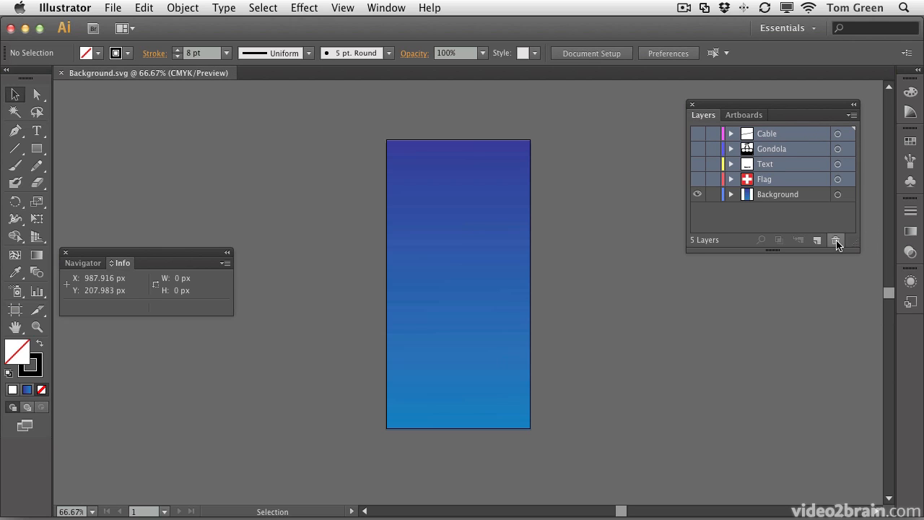
click(836, 240)
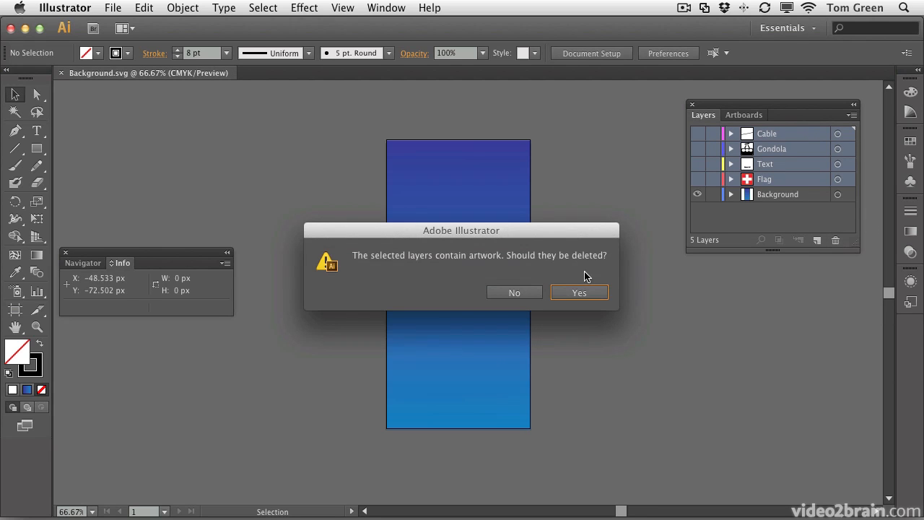
click(578, 292)
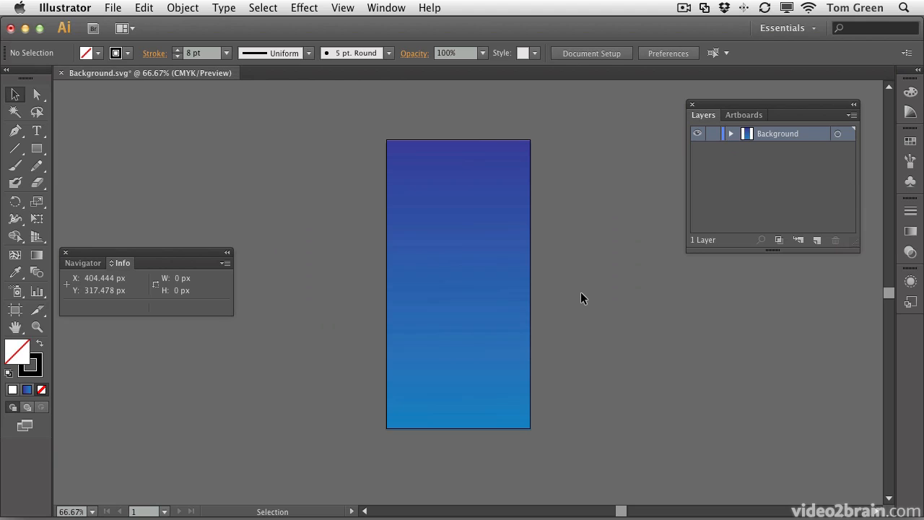
mouse_move(137, 172)
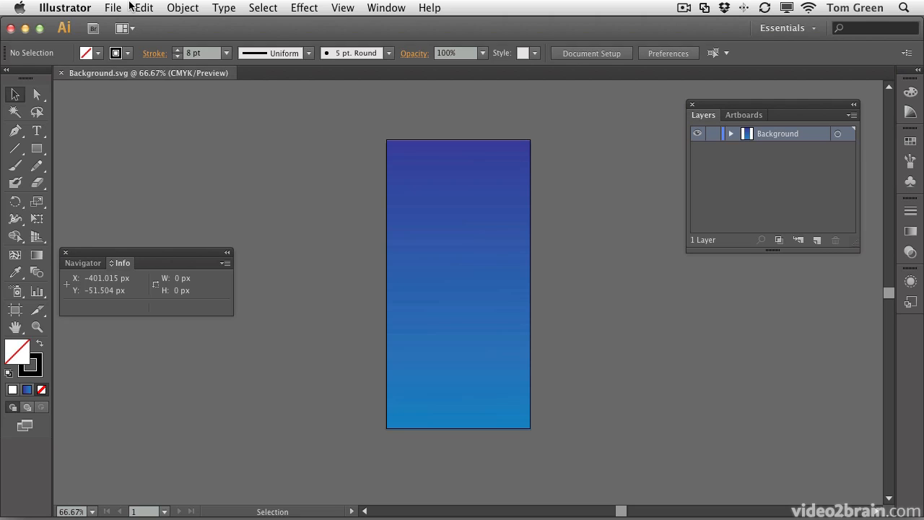
Reopen Switzerland.ai from the recent files list.
click(112, 8)
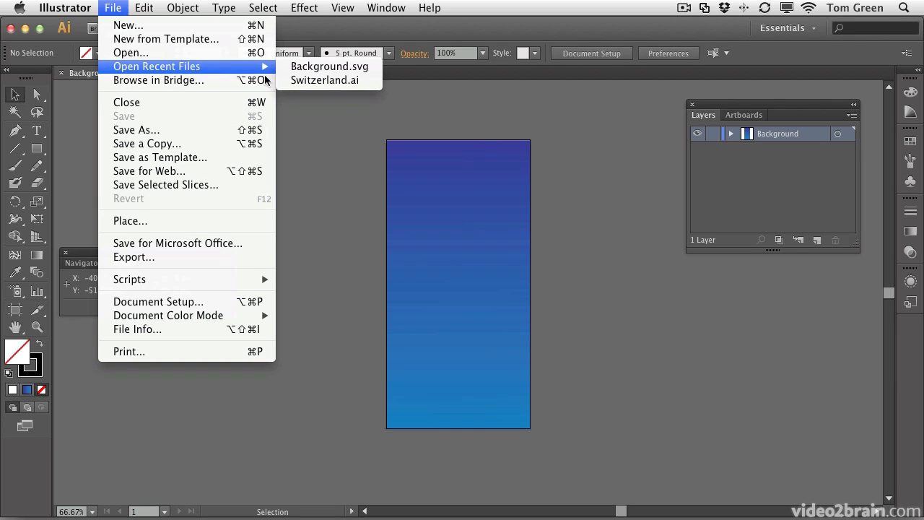
mouse_move(325, 80)
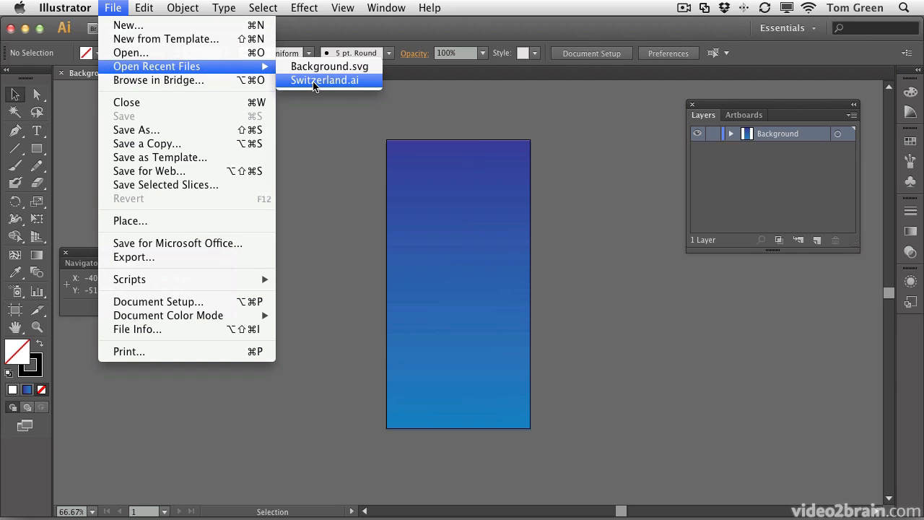
click(324, 80)
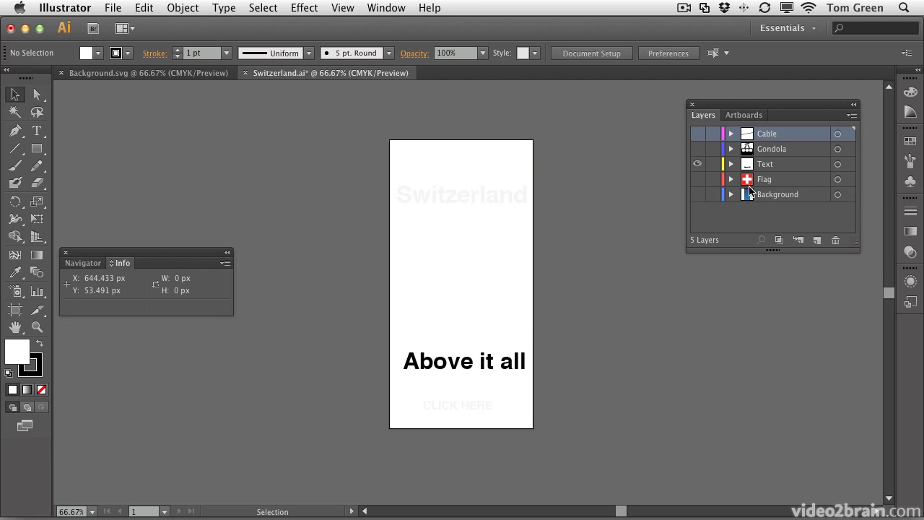
mouse_move(787, 171)
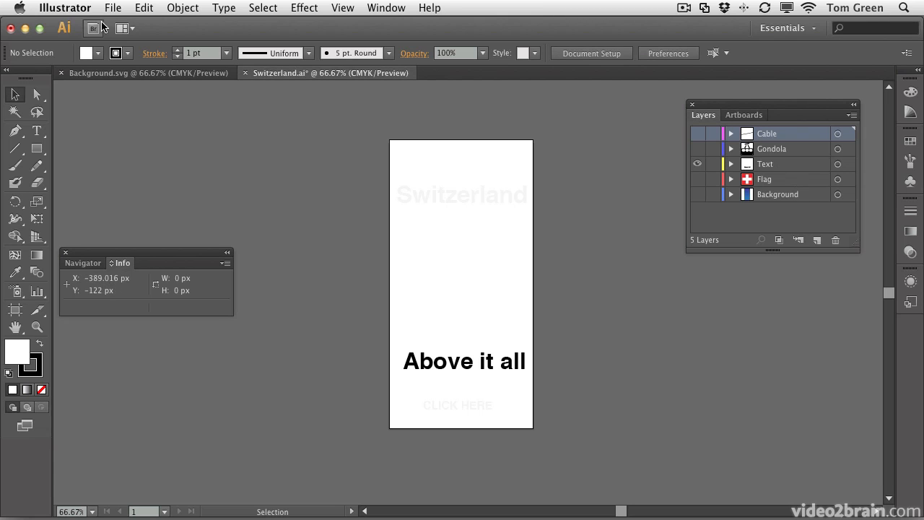
Save the banner as Text.svg in Assets, in SVG format with outlined fonts.
click(113, 8)
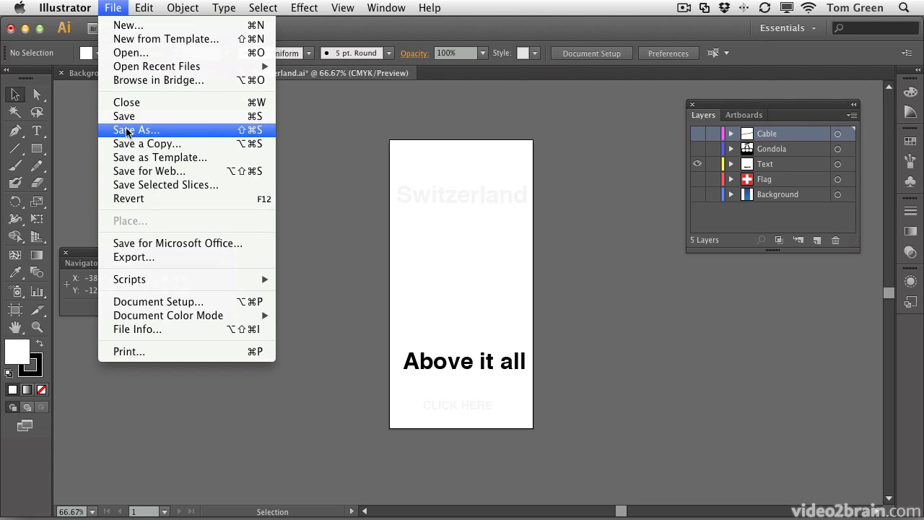
click(135, 130)
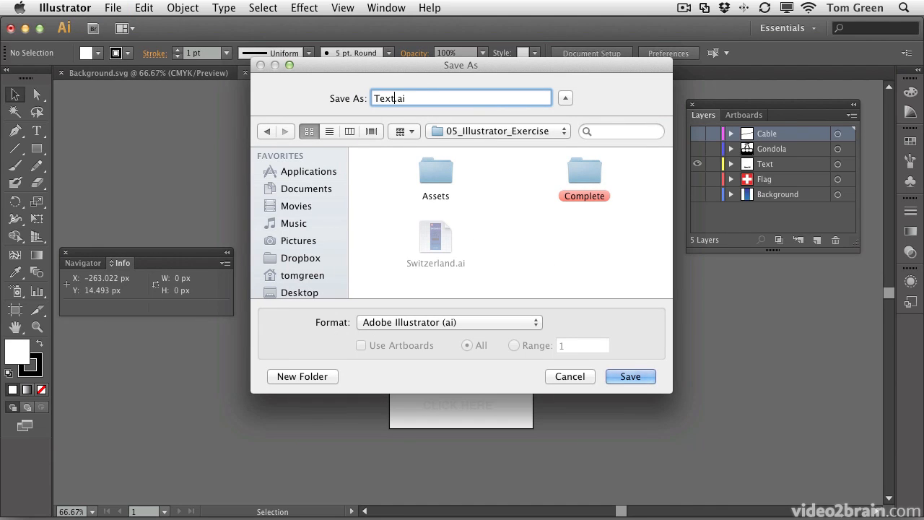
click(435, 171)
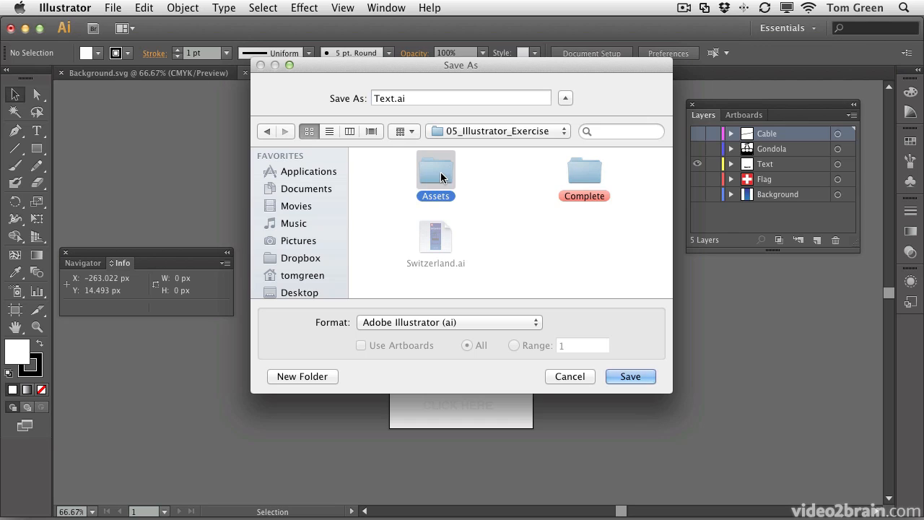
click(449, 322)
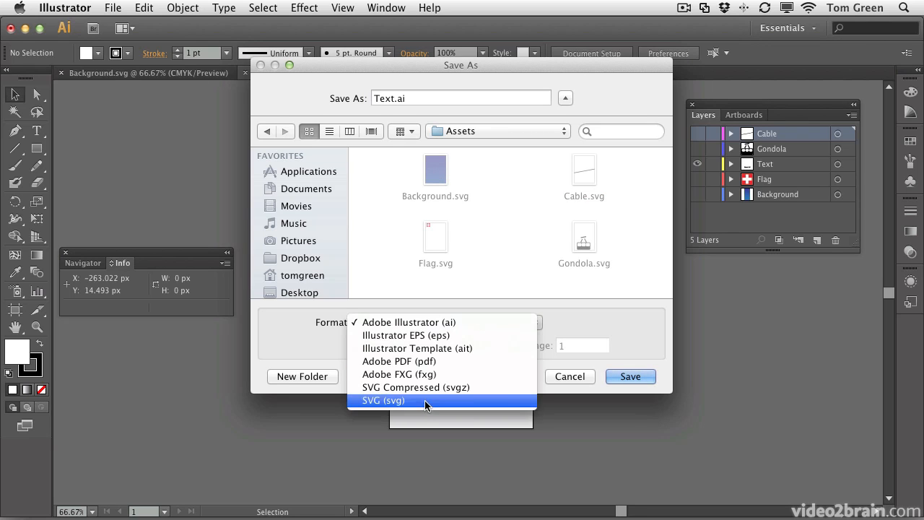
click(382, 399)
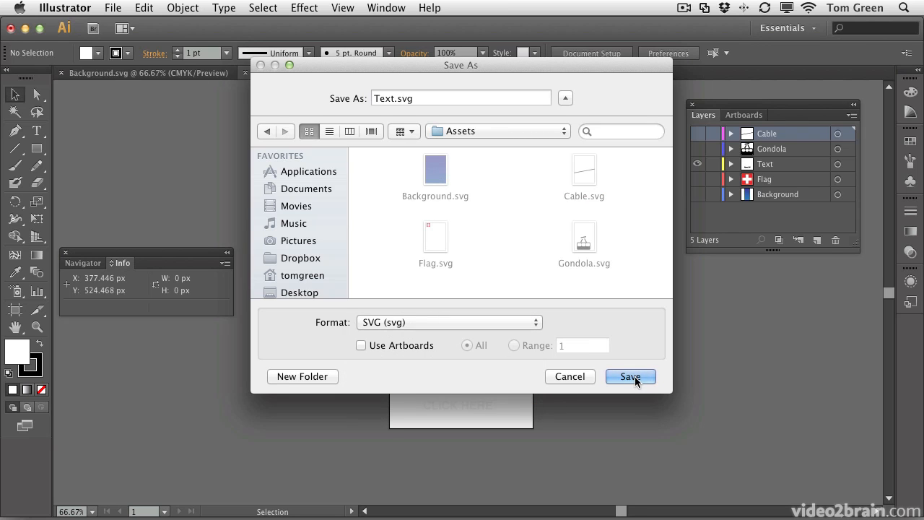
click(629, 376)
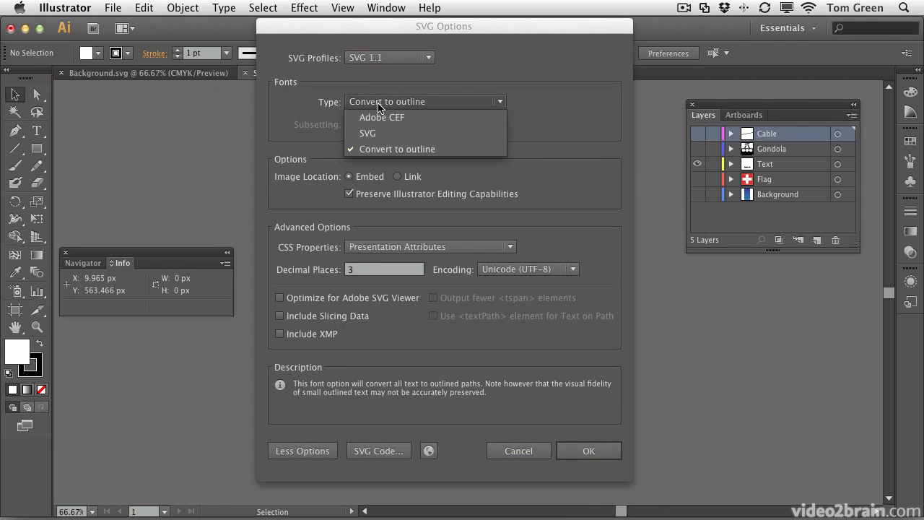
mouse_move(397, 149)
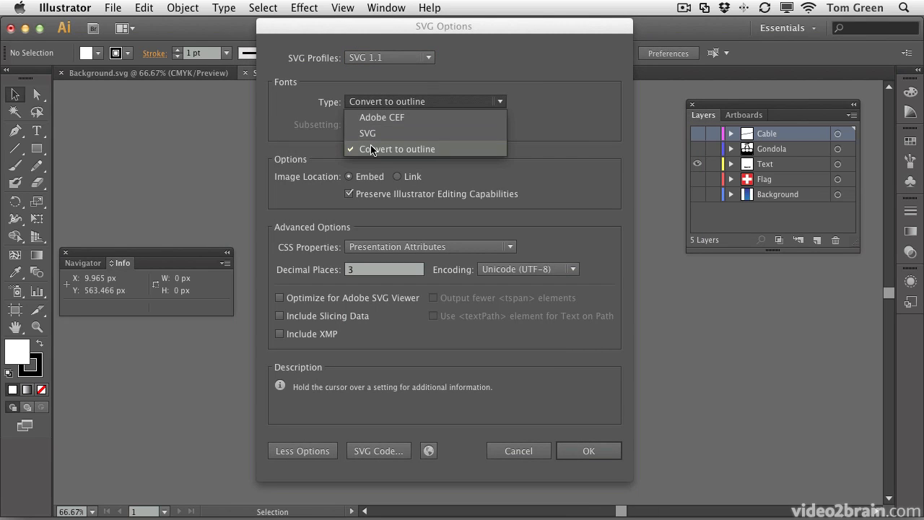
mouse_move(382, 117)
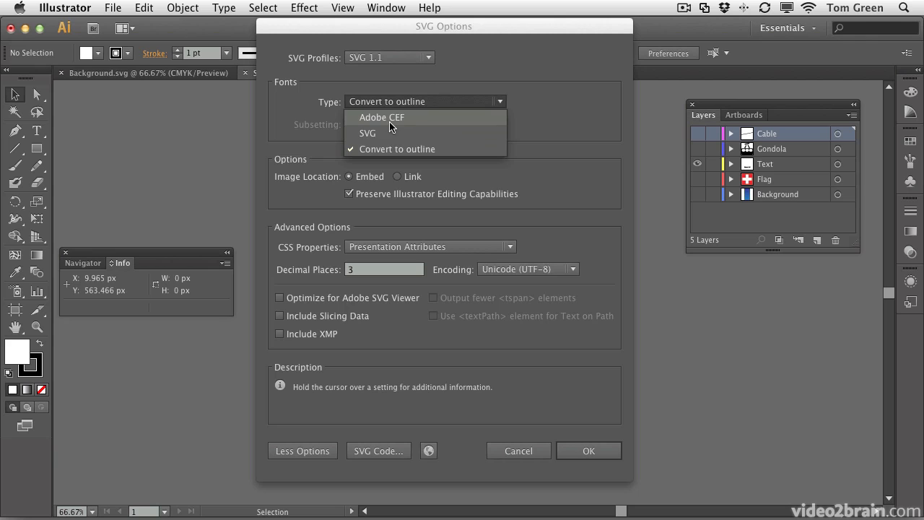
mouse_move(390, 149)
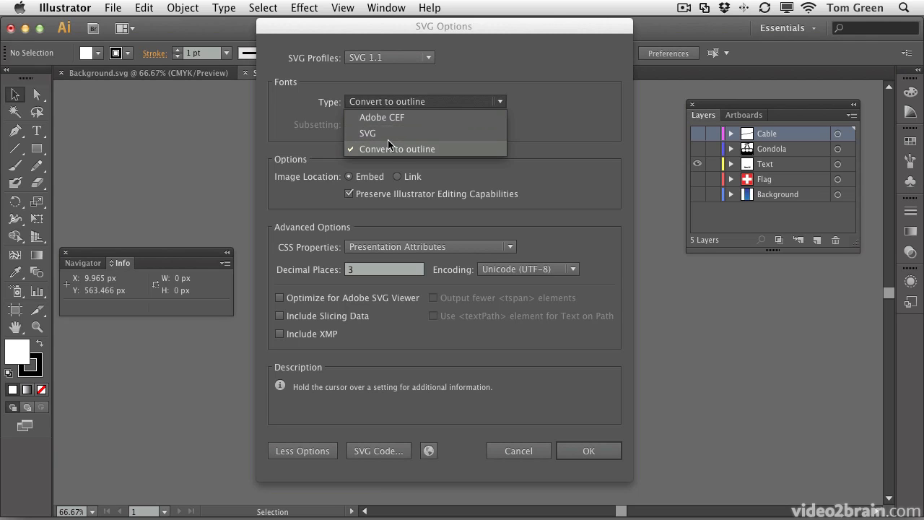
click(397, 149)
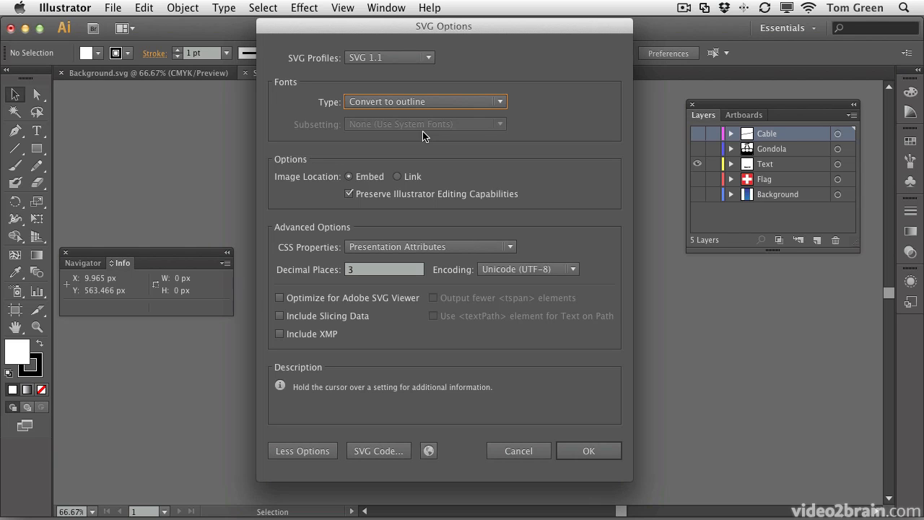
mouse_move(387, 121)
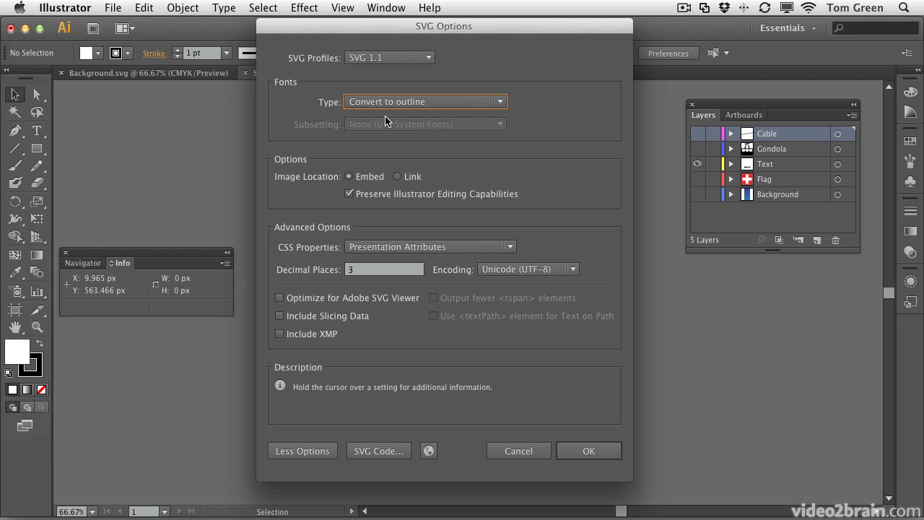
mouse_move(506, 397)
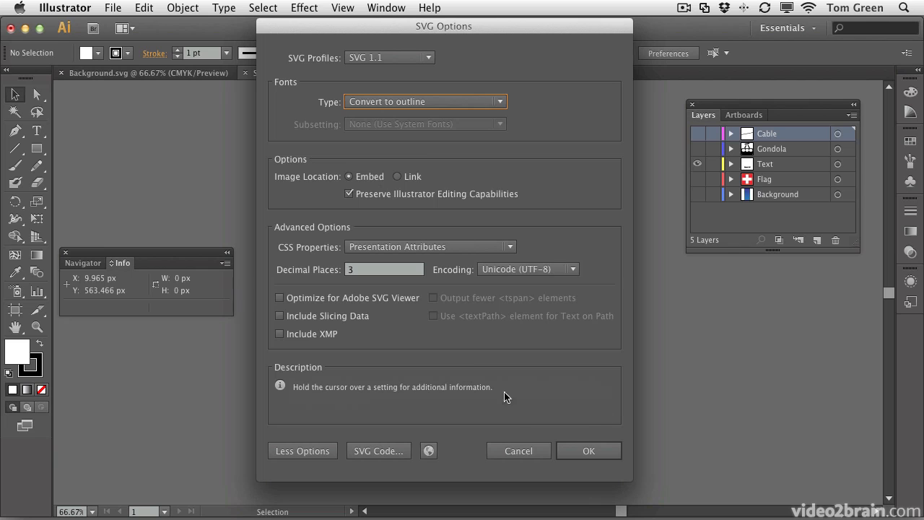
Confirm Text.svg's SVG options, then delete the Flag and Background layers.
click(588, 451)
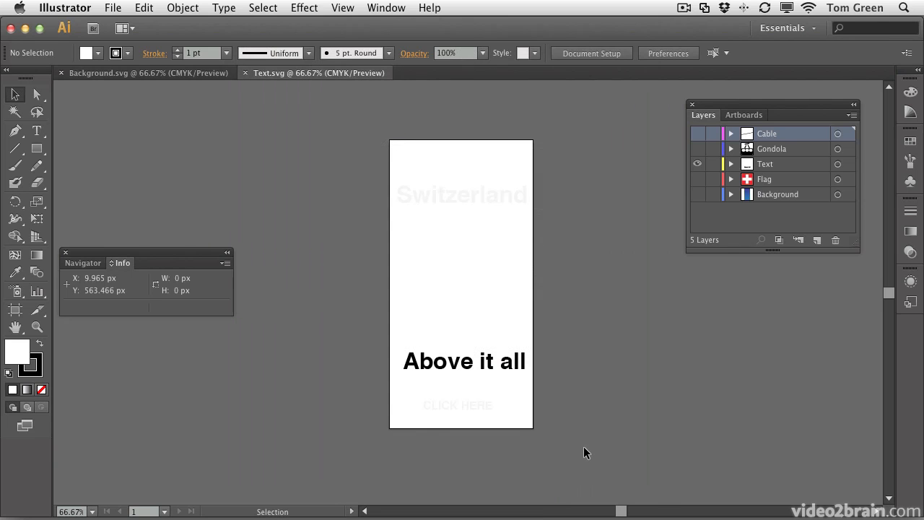
mouse_move(303, 85)
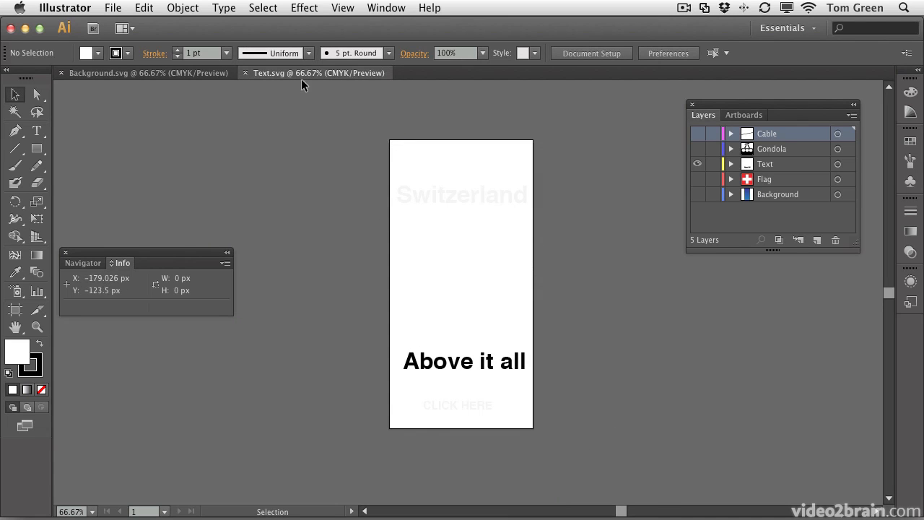
mouse_move(776, 198)
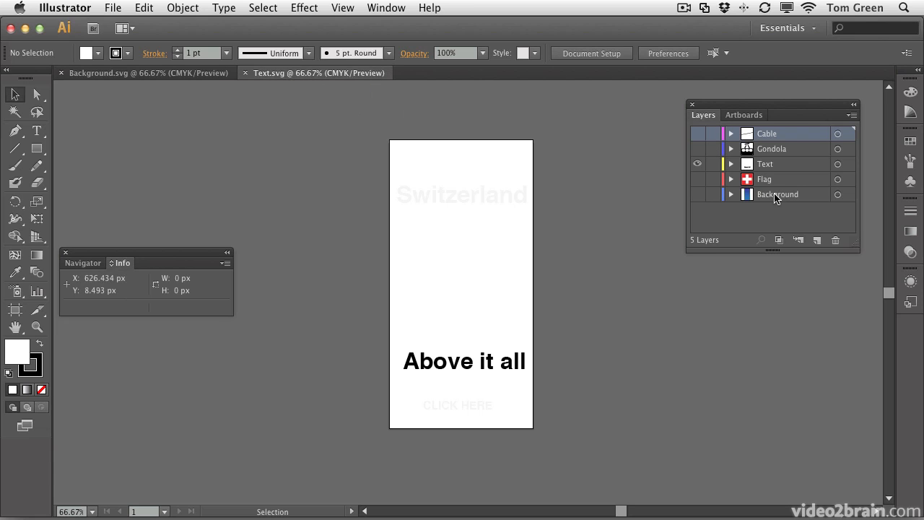
click(764, 179)
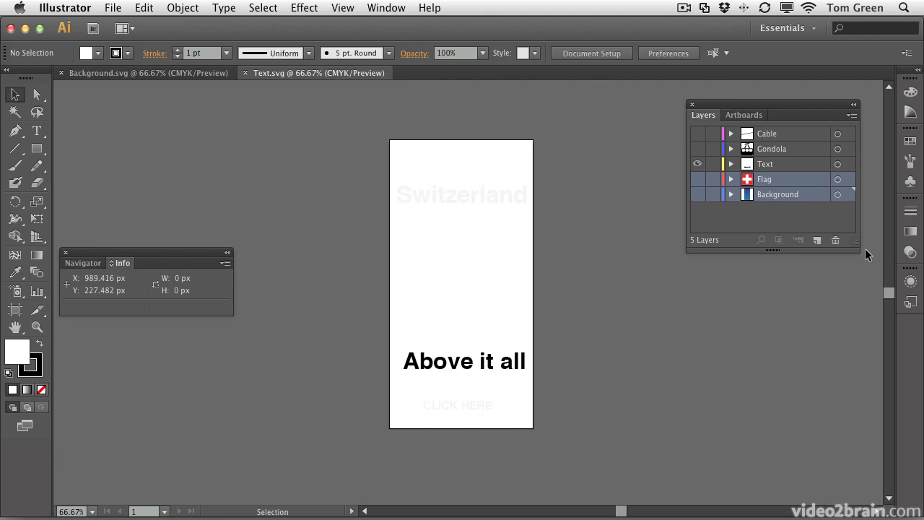
click(836, 240)
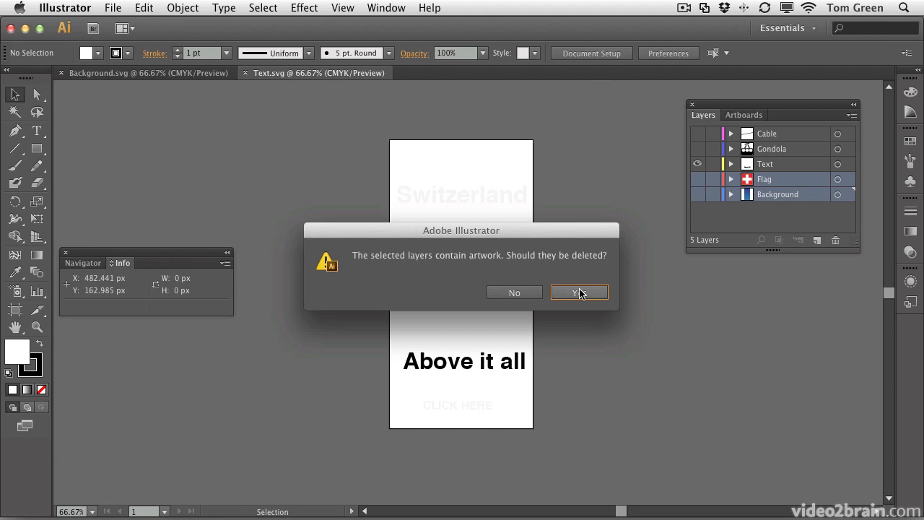
click(579, 292)
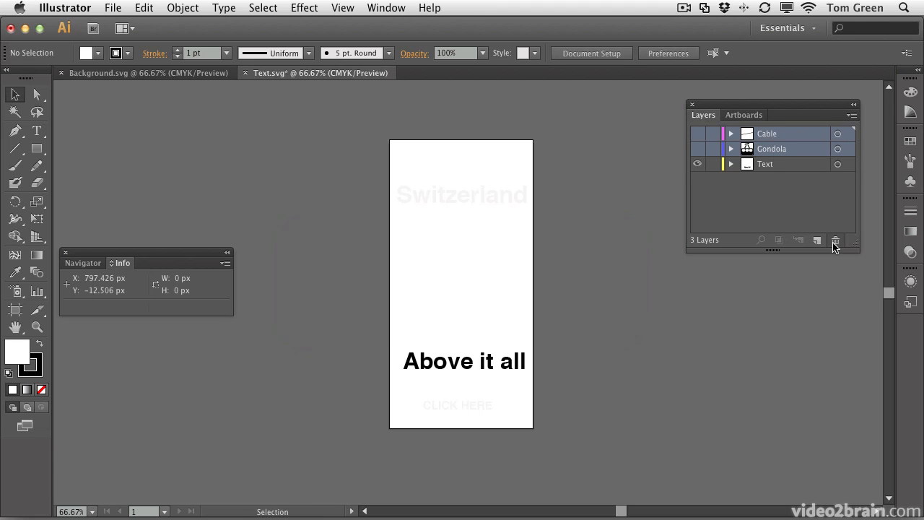
click(113, 8)
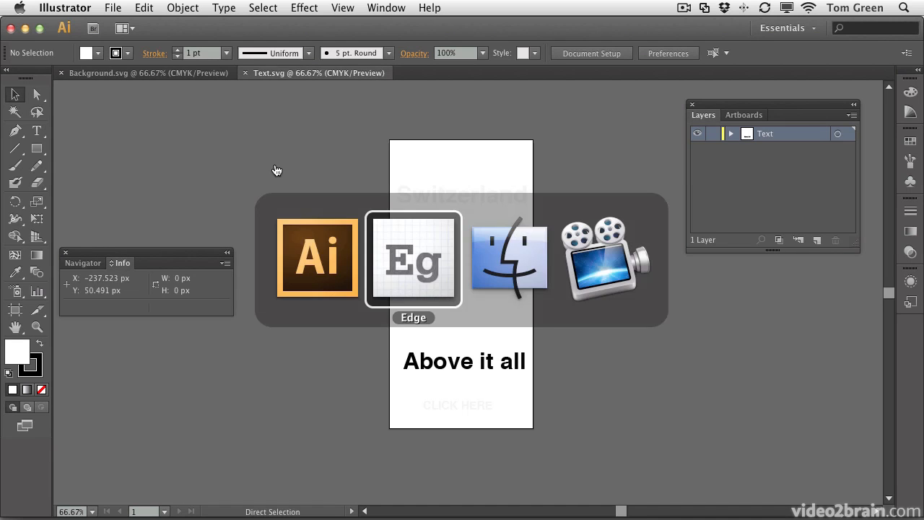
Create a new Edge composition with a 600 px tall stage and hidden overflow.
click(412, 258)
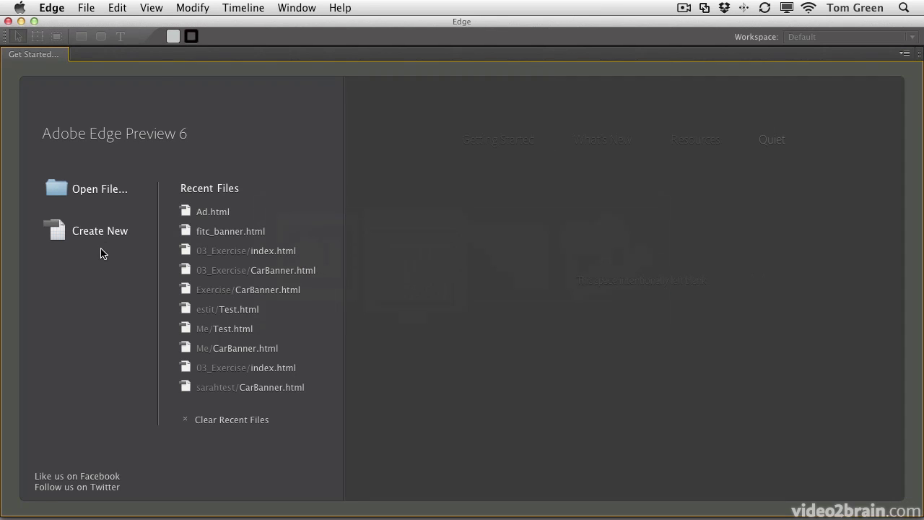
click(99, 230)
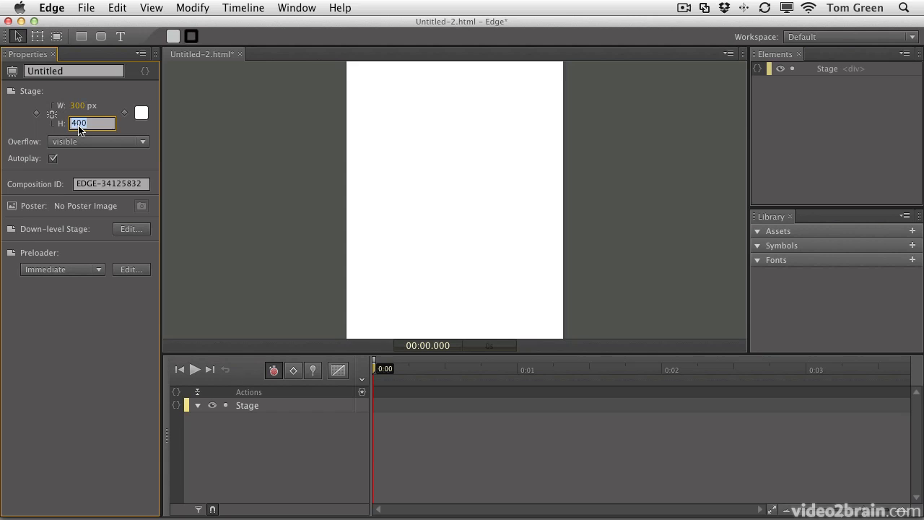
text(600 px)
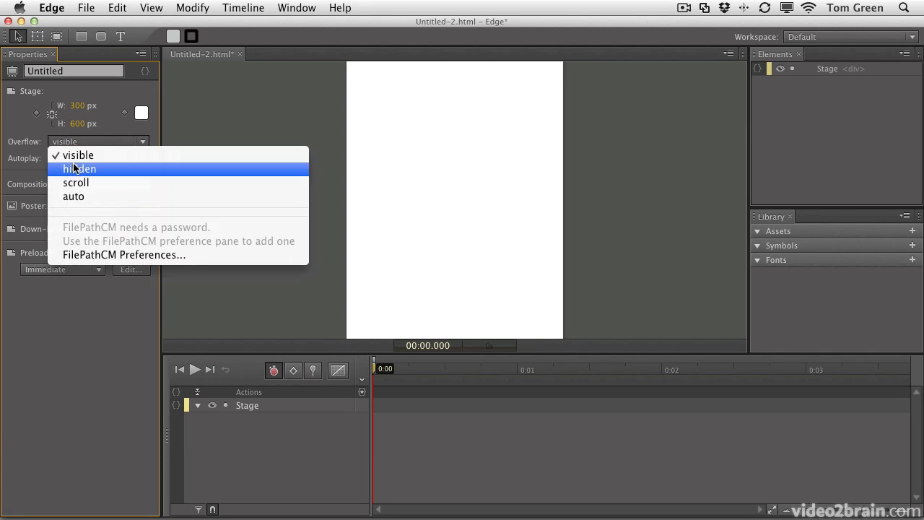
mouse_move(75, 171)
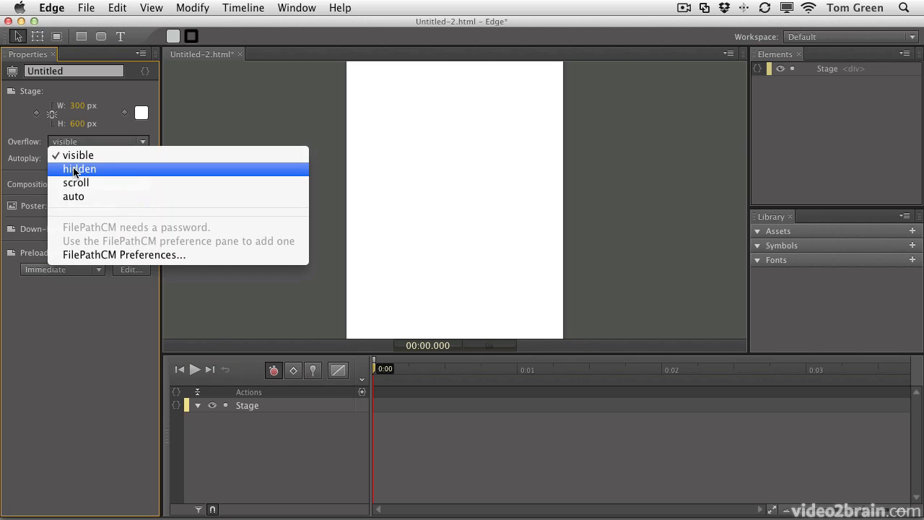
click(80, 168)
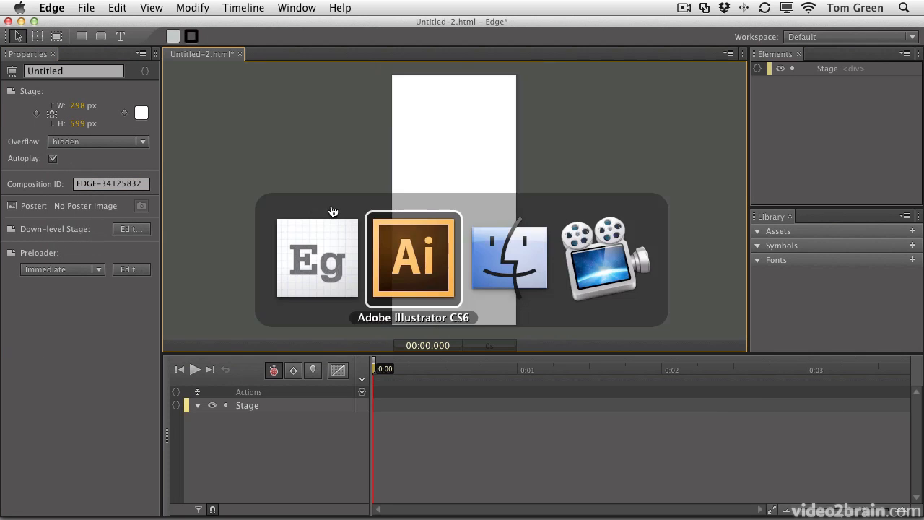
Select all five SVGs in Finder's Assets folder and drag them onto the Edge stage.
click(509, 260)
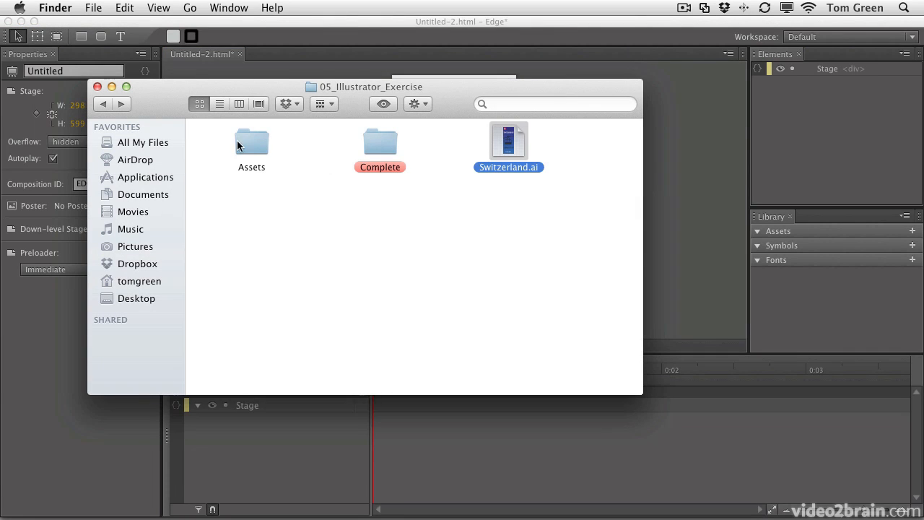
double_click(251, 141)
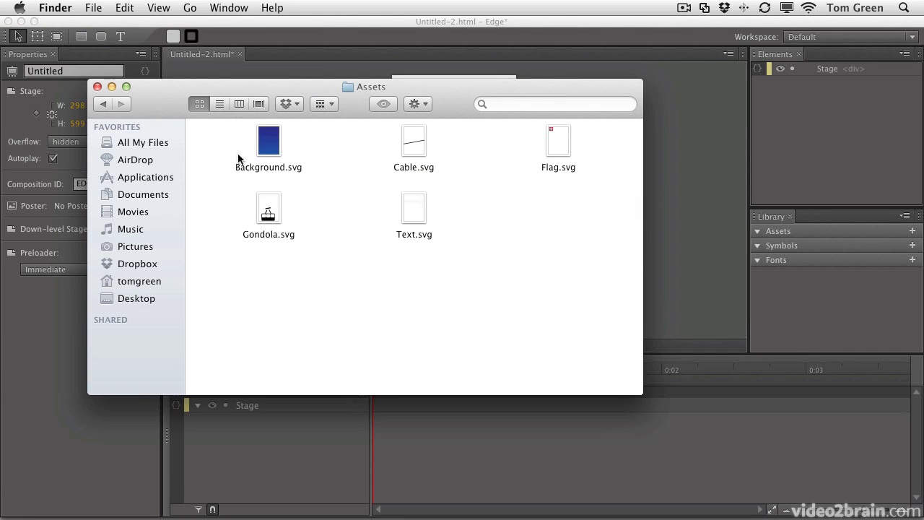
mouse_move(221, 148)
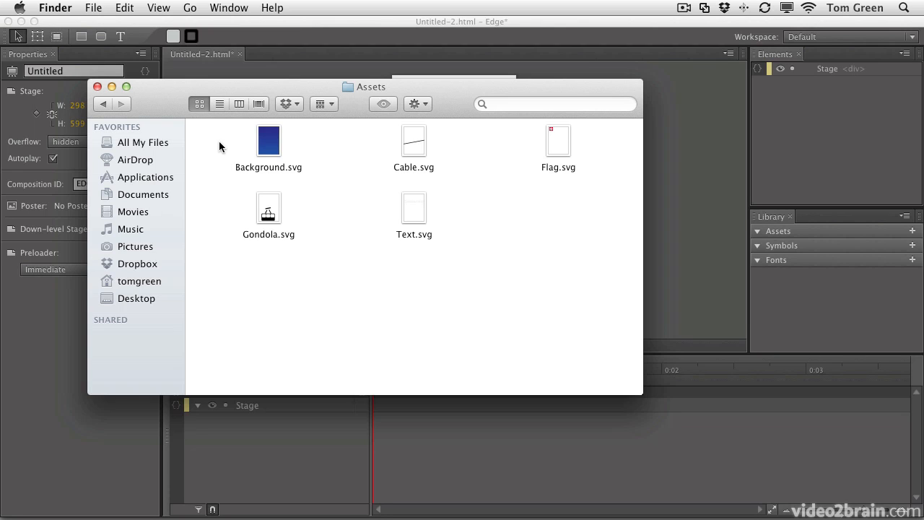
click(269, 140)
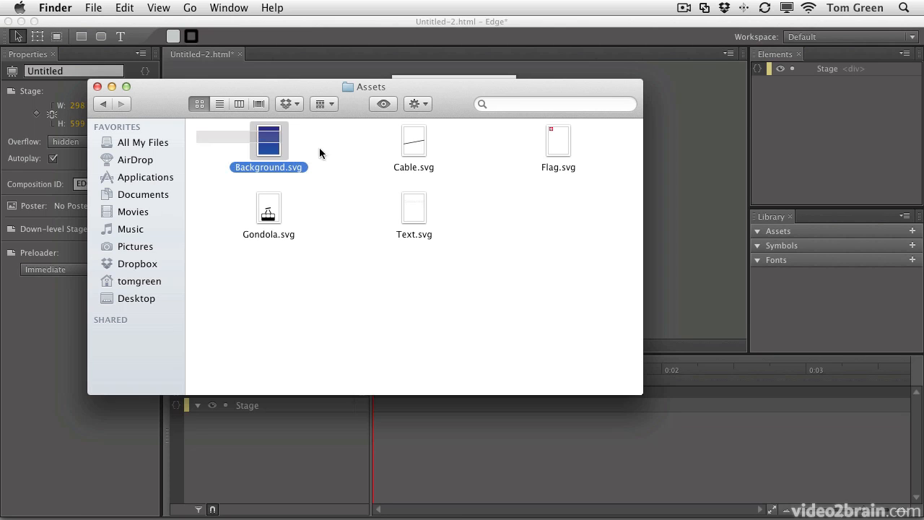
key(cmd+a)
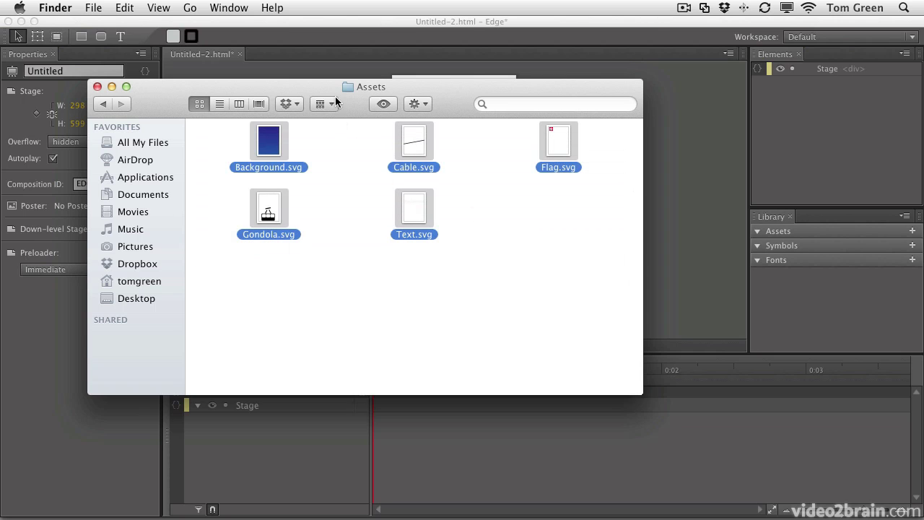
drag(370, 87, 707, 272)
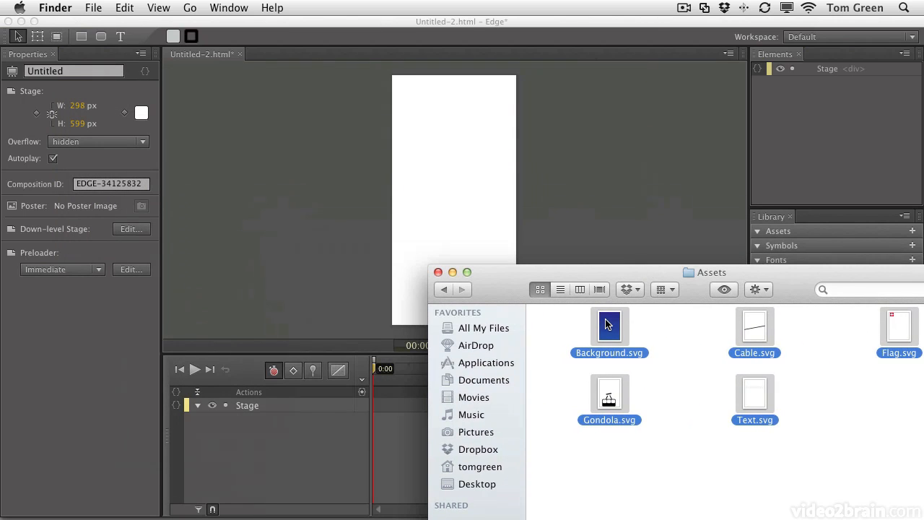
drag(609, 324, 436, 156)
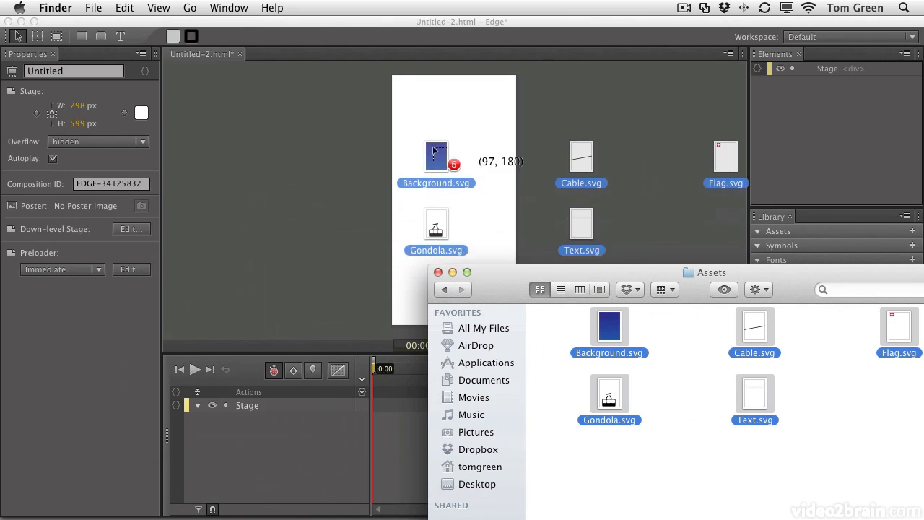
drag(436, 156, 406, 82)
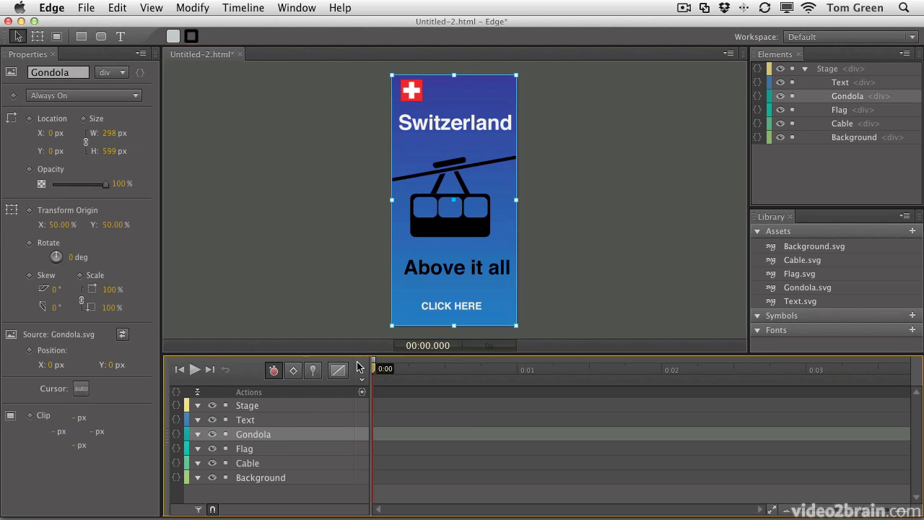
Animate the gondola from off the banner's left to past its upper right, then rewind.
drag(453, 199, 388, 232)
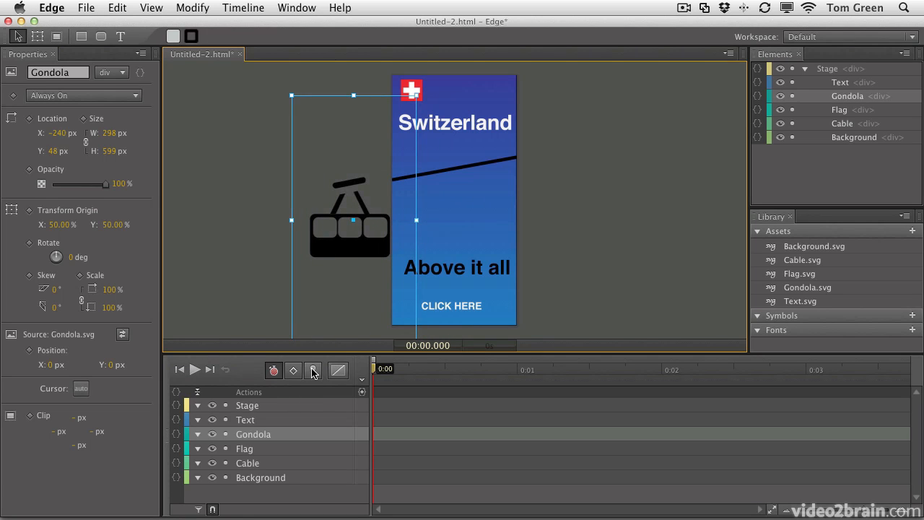
click(312, 371)
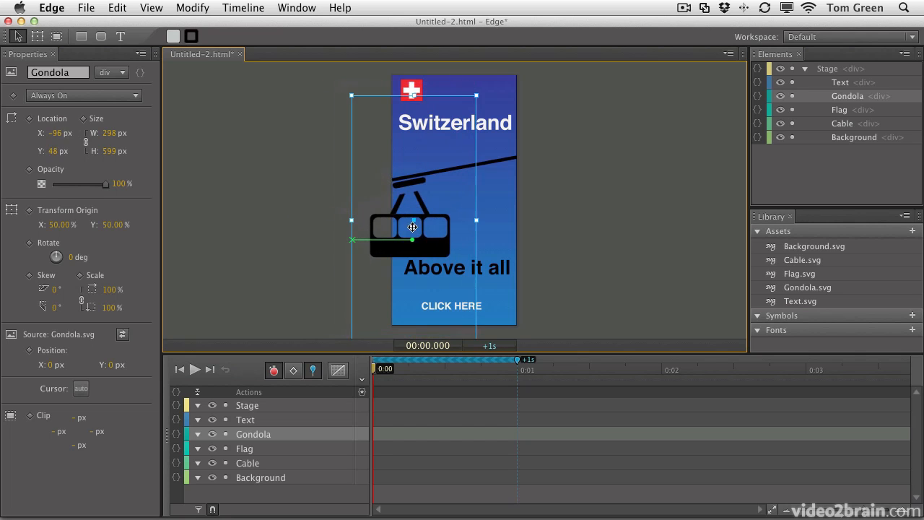
drag(413, 227, 441, 220)
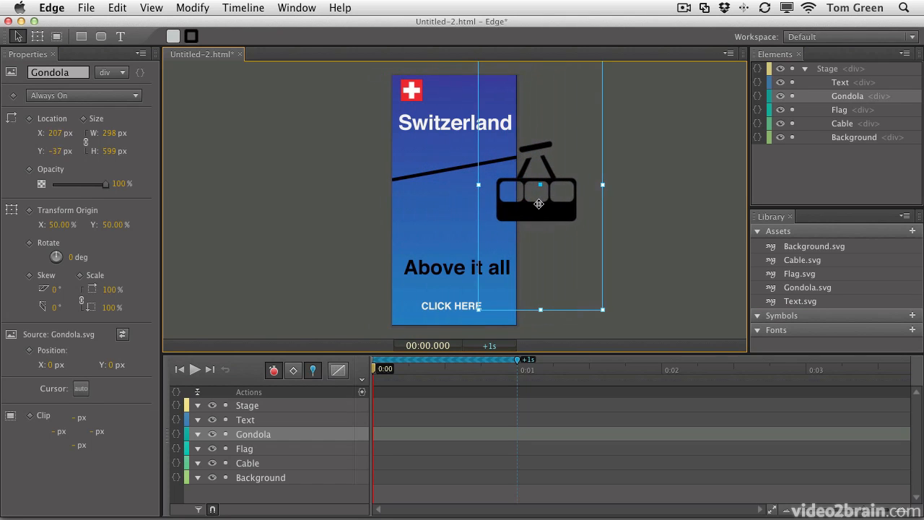
drag(537, 203, 563, 201)
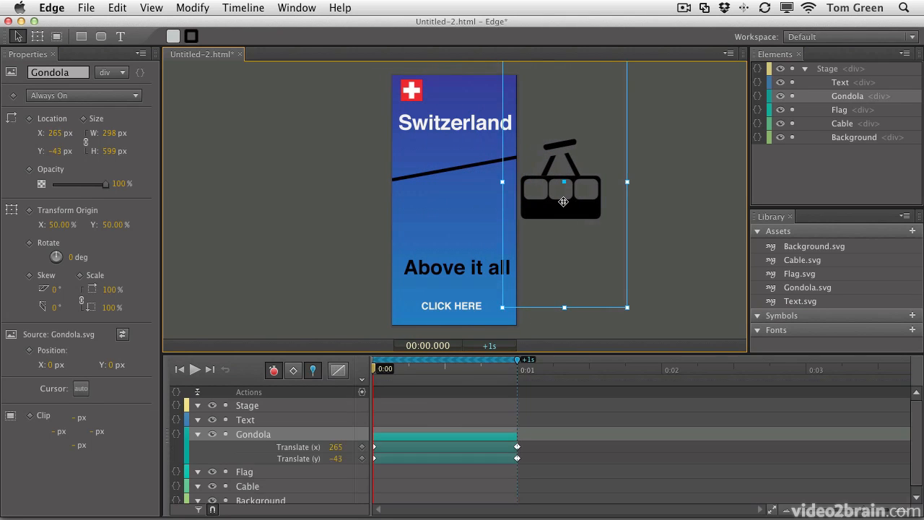
mouse_move(288, 391)
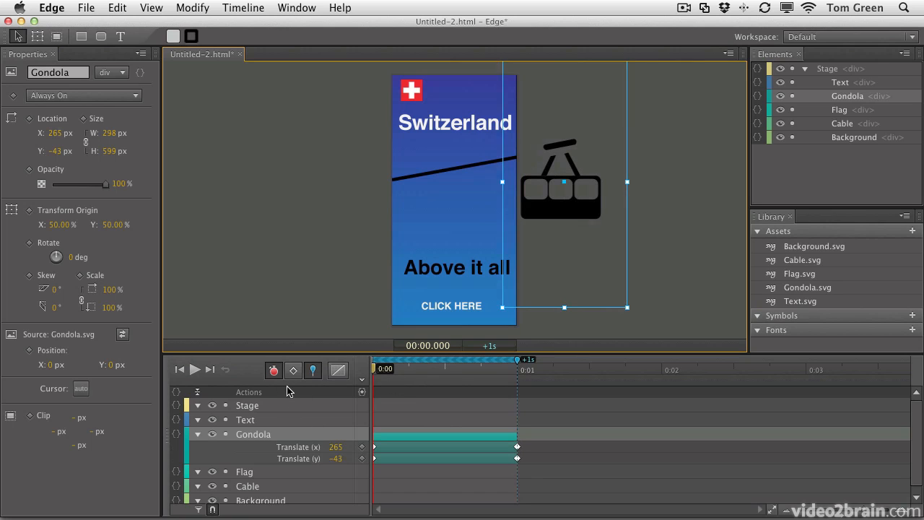
mouse_move(180, 369)
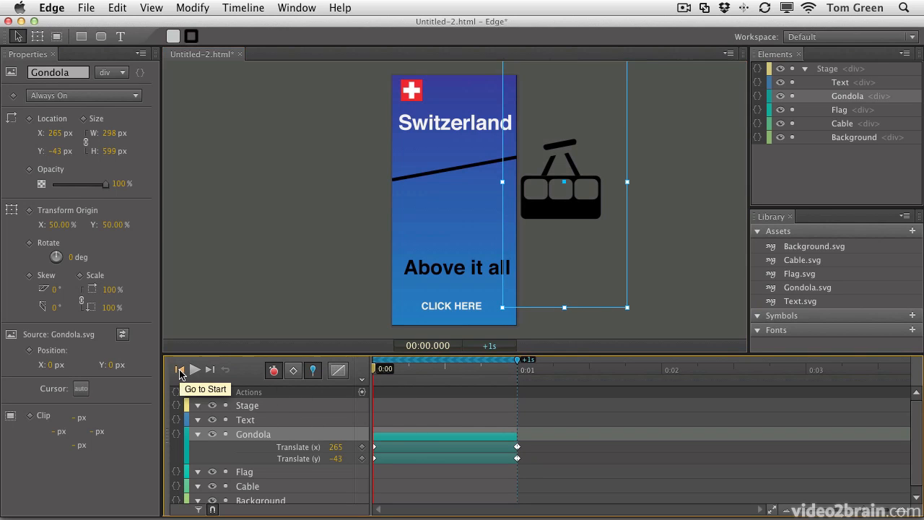
click(195, 369)
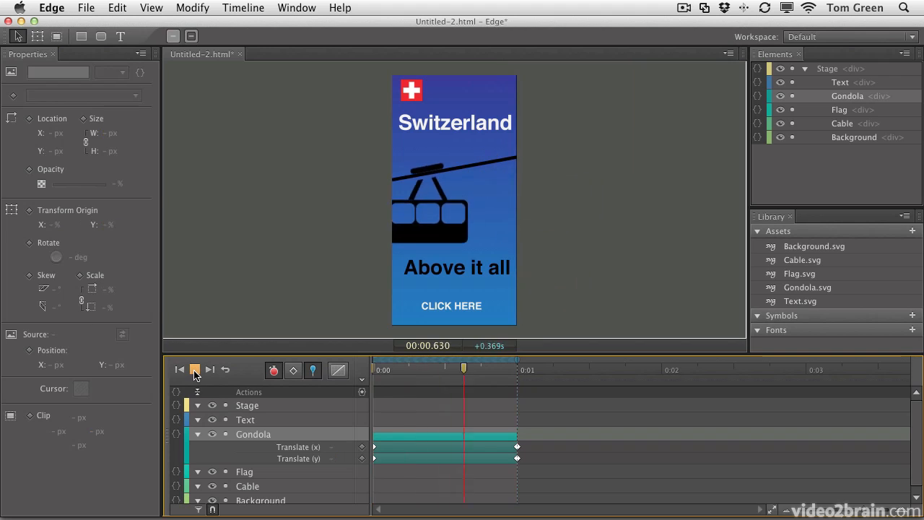
Paste the gondola's Translate transitions inverted after the first second so it travels back up.
click(194, 369)
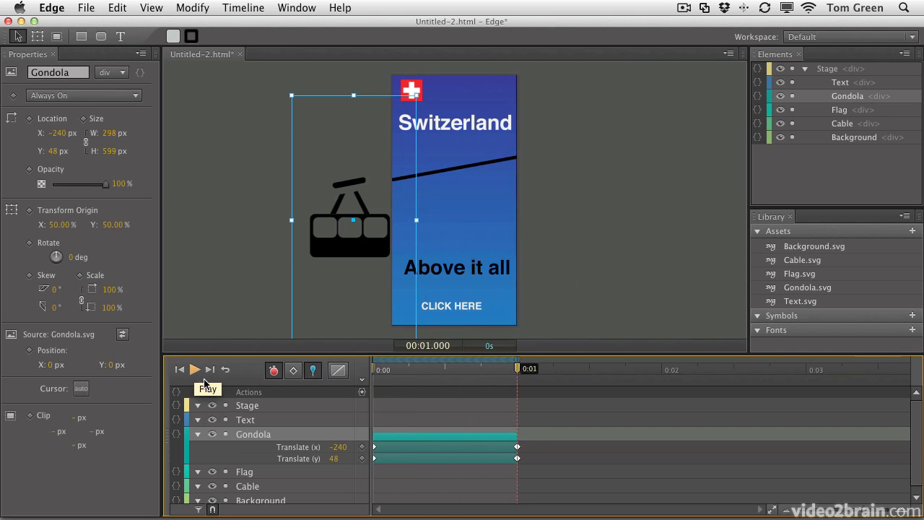
click(445, 434)
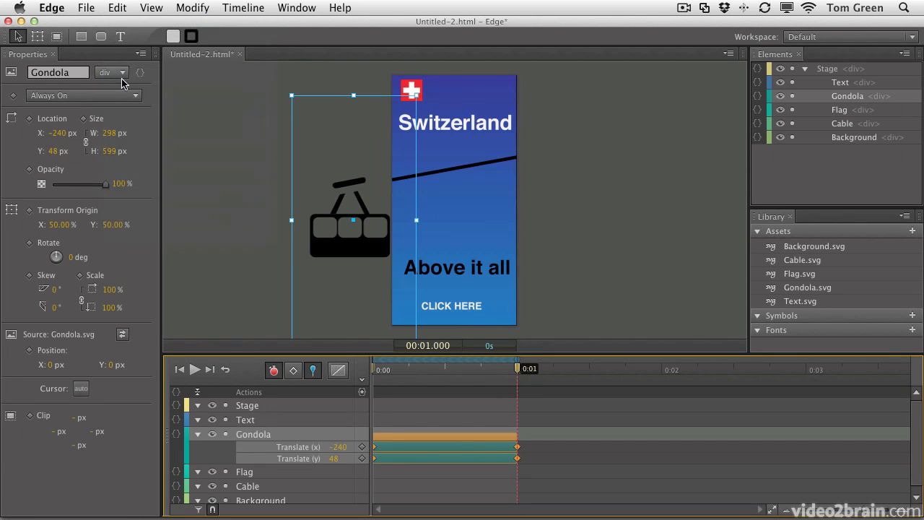
mouse_move(558, 385)
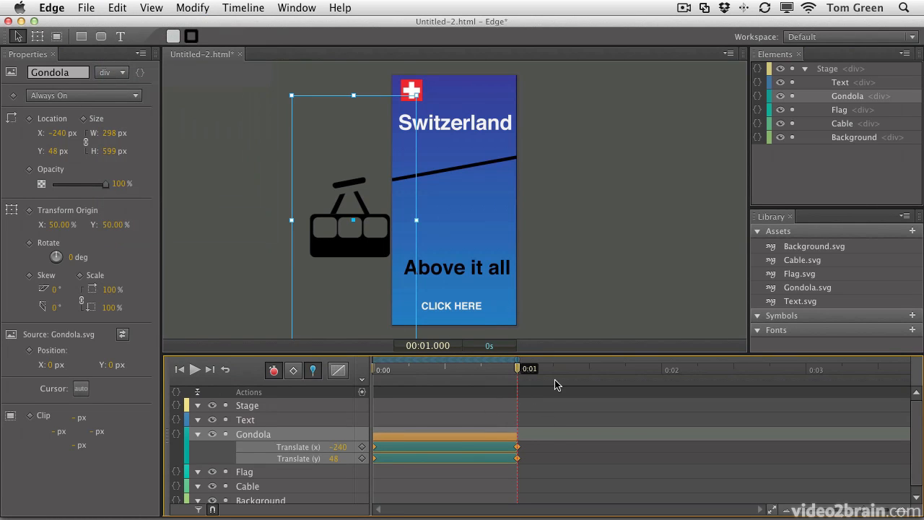
click(117, 7)
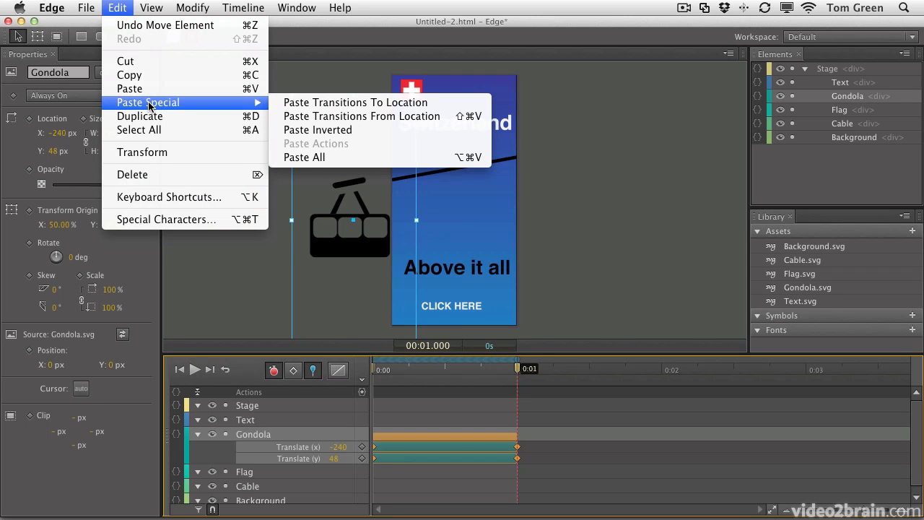
mouse_move(318, 130)
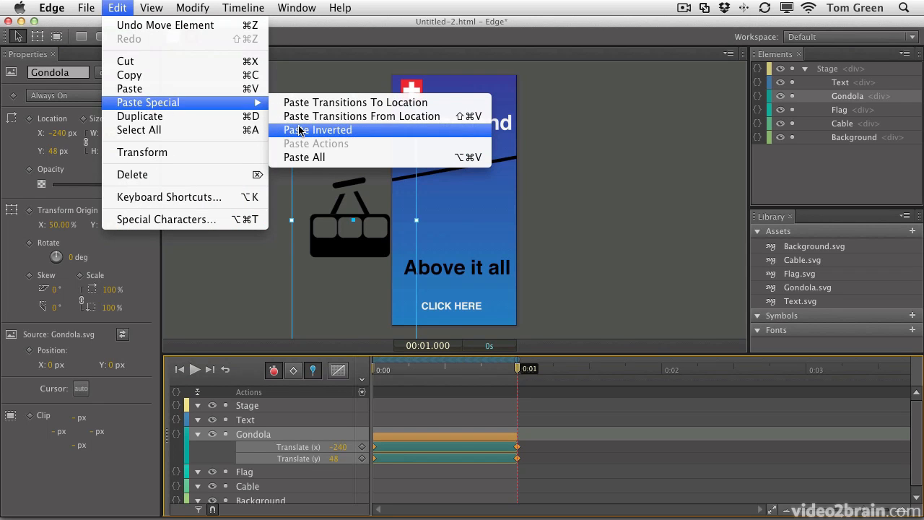
click(318, 130)
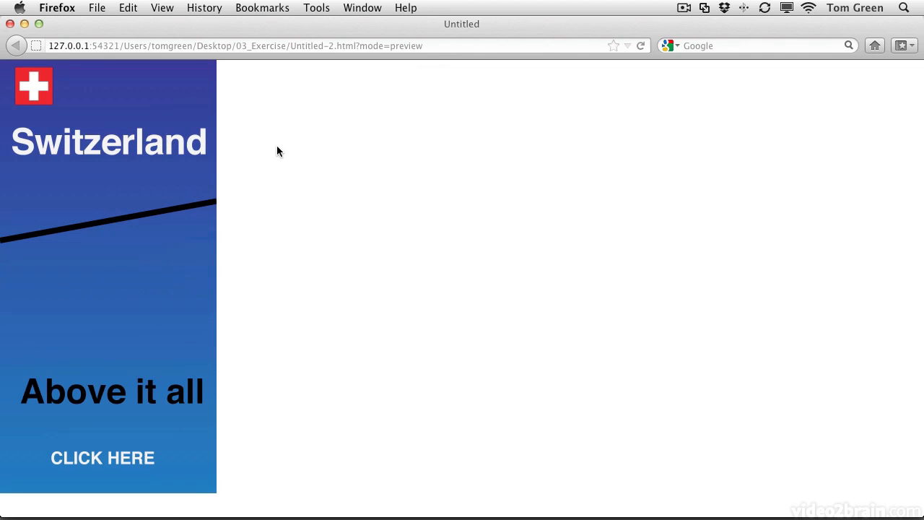
mouse_move(83, 14)
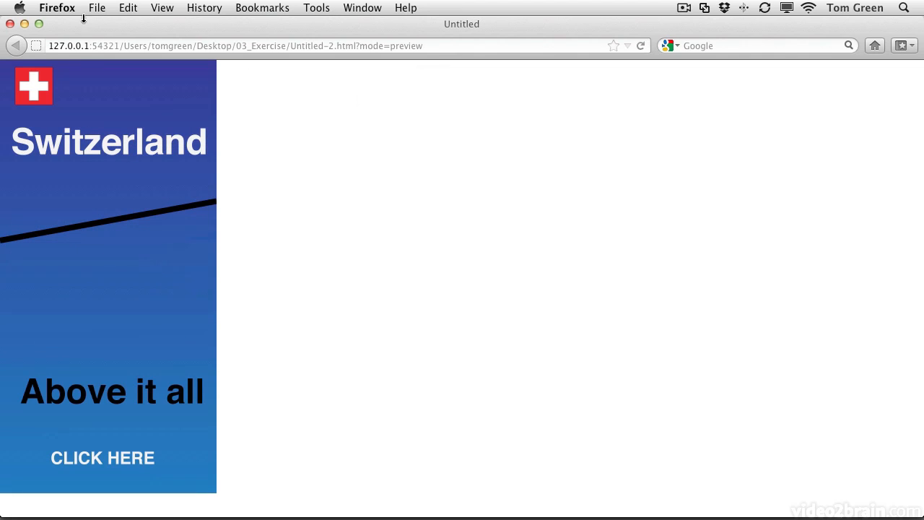